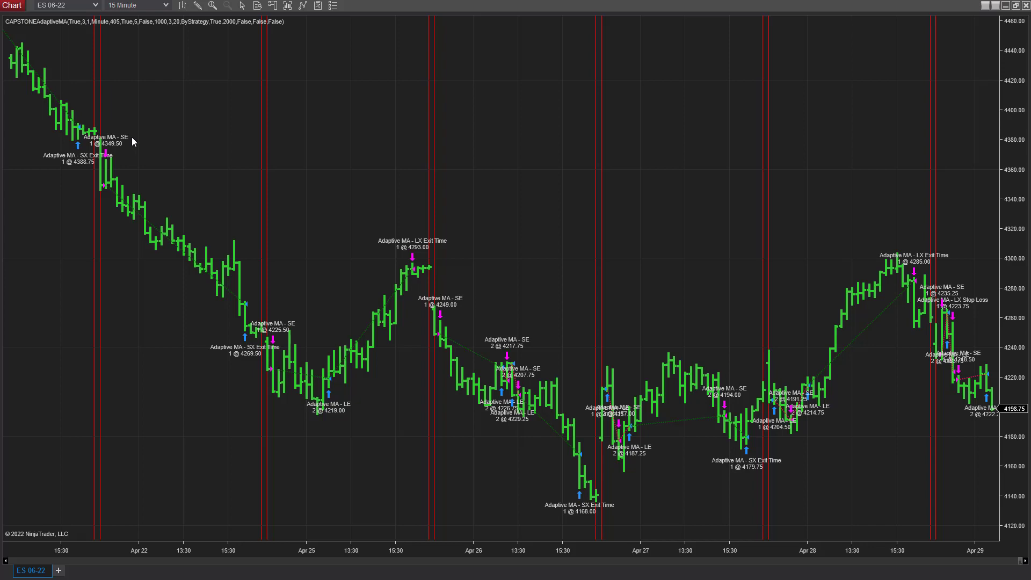
mouse_move(172, 154)
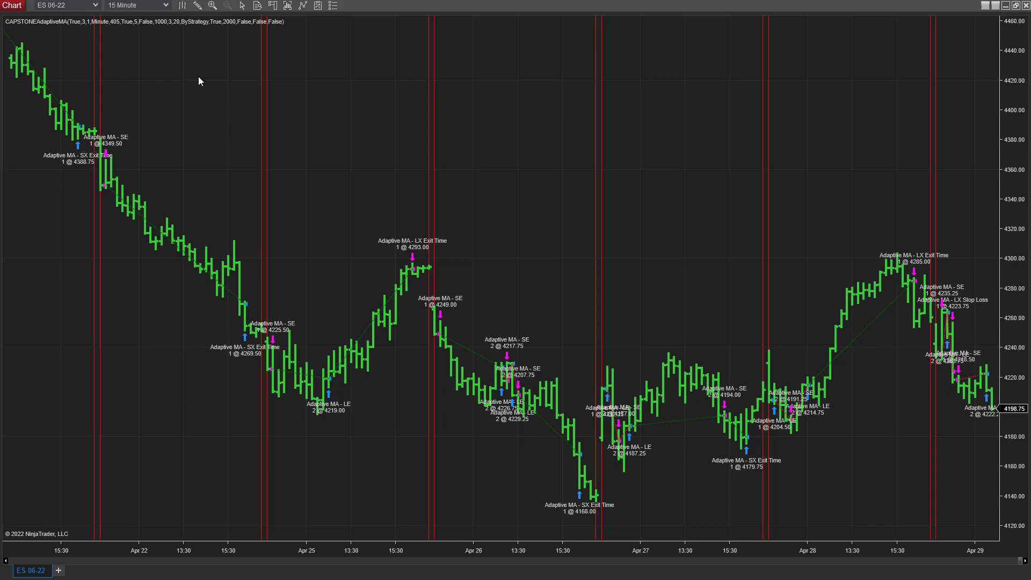
mouse_move(179, 68)
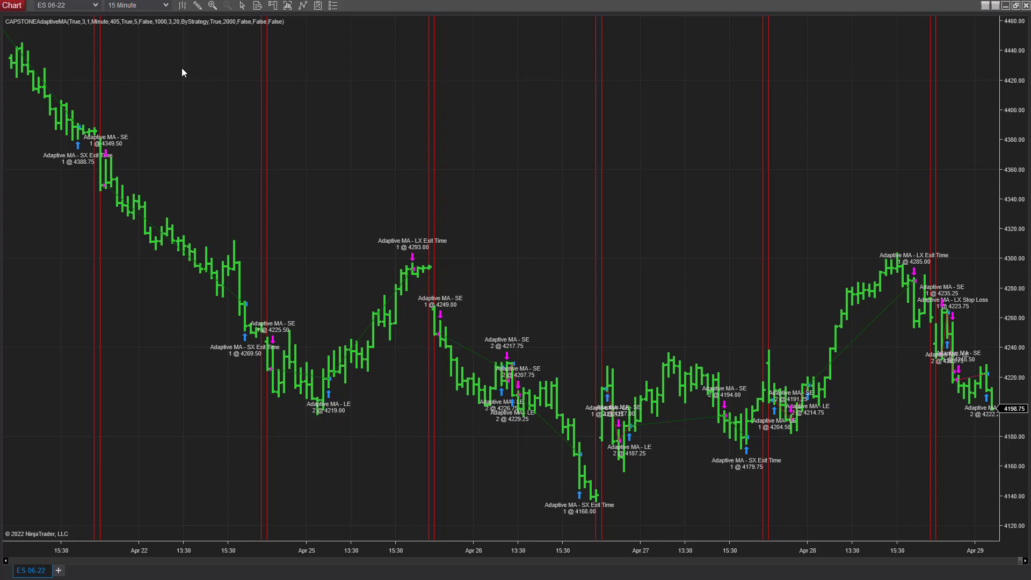
mouse_move(178, 80)
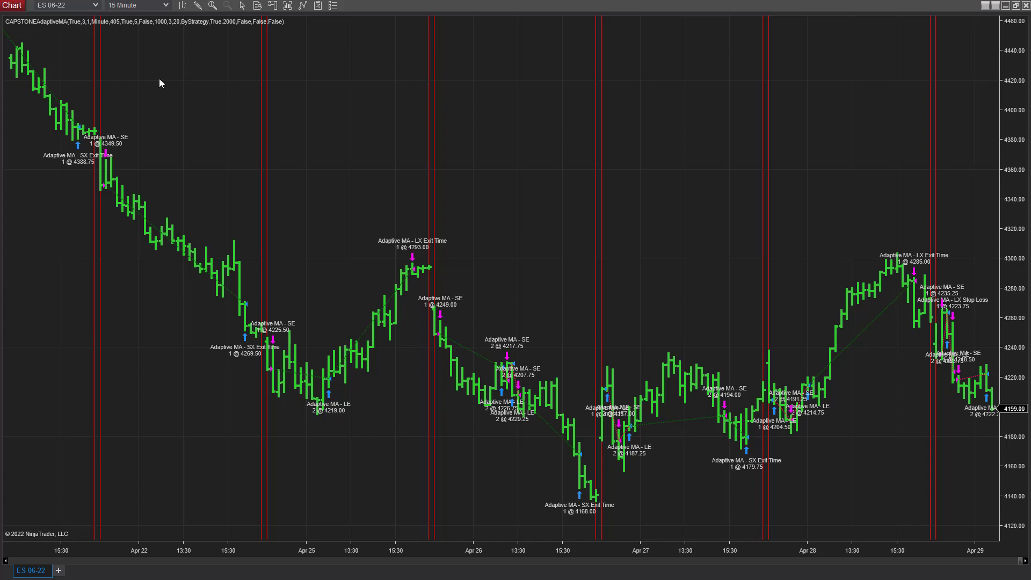
mouse_move(164, 68)
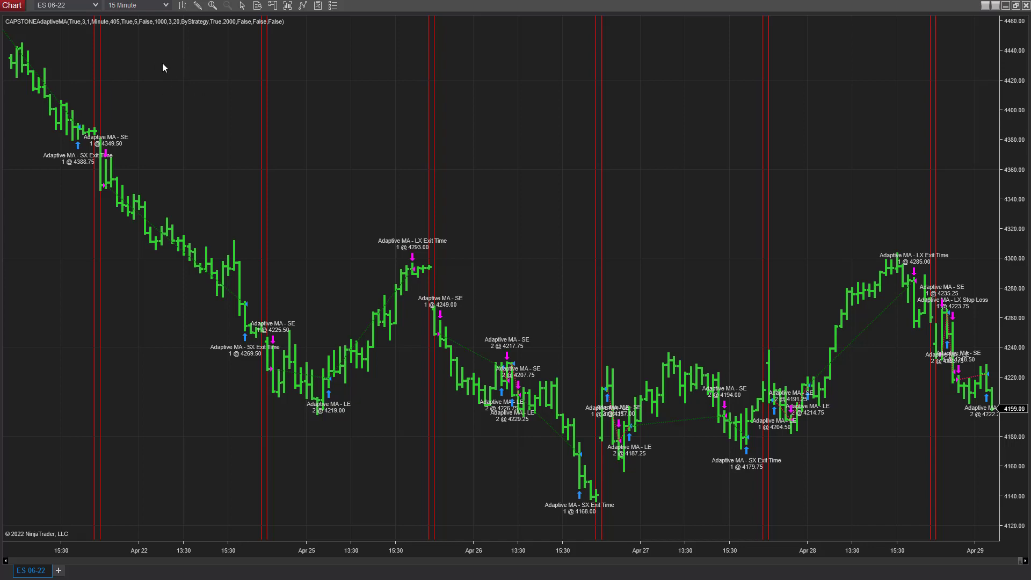
- Open the historical CAPSTONEAdaptiveMA performance report for ES 06-22 from the chart's context menu
right_click(164, 67)
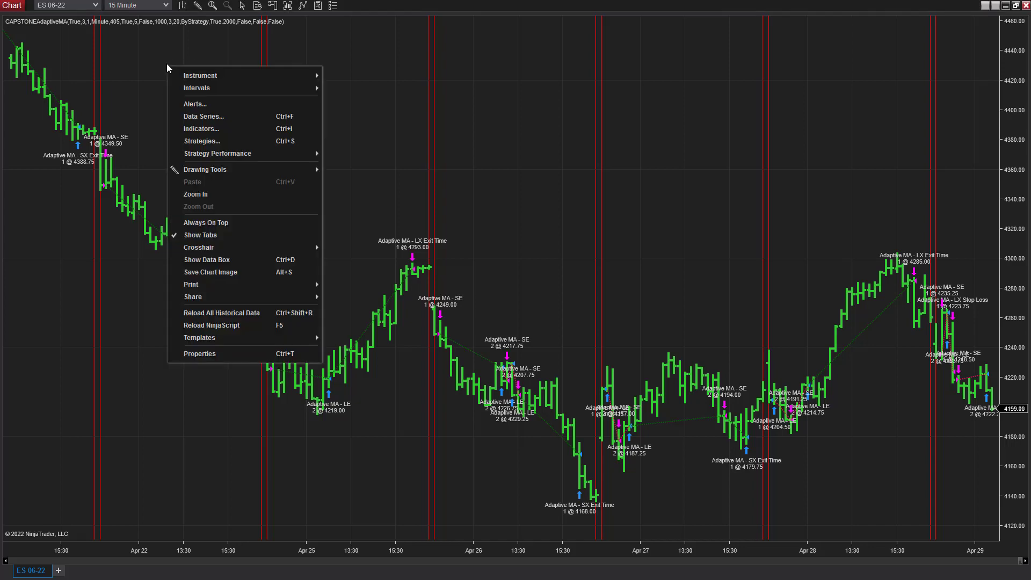
mouse_move(217, 153)
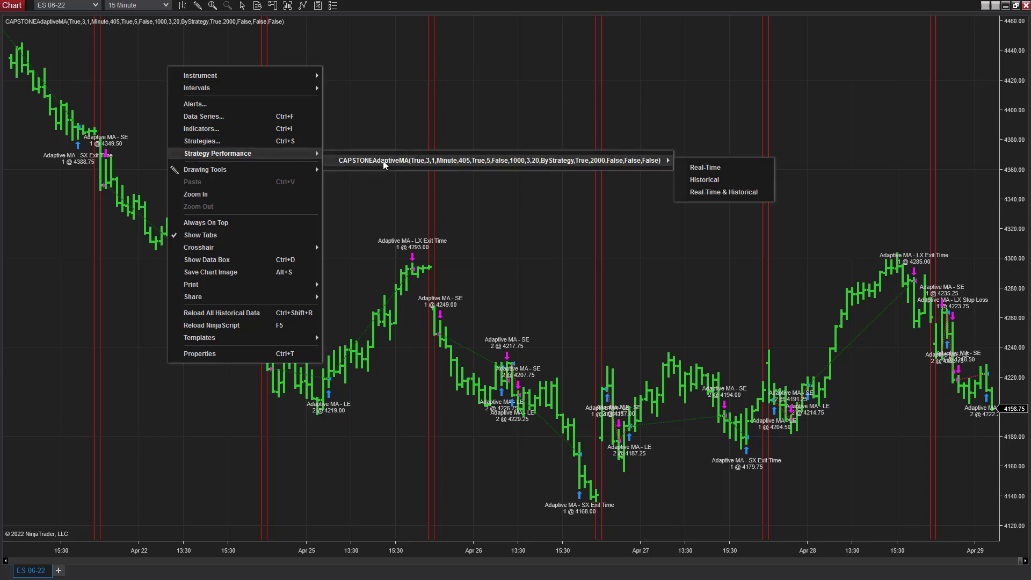
left_click(633, 212)
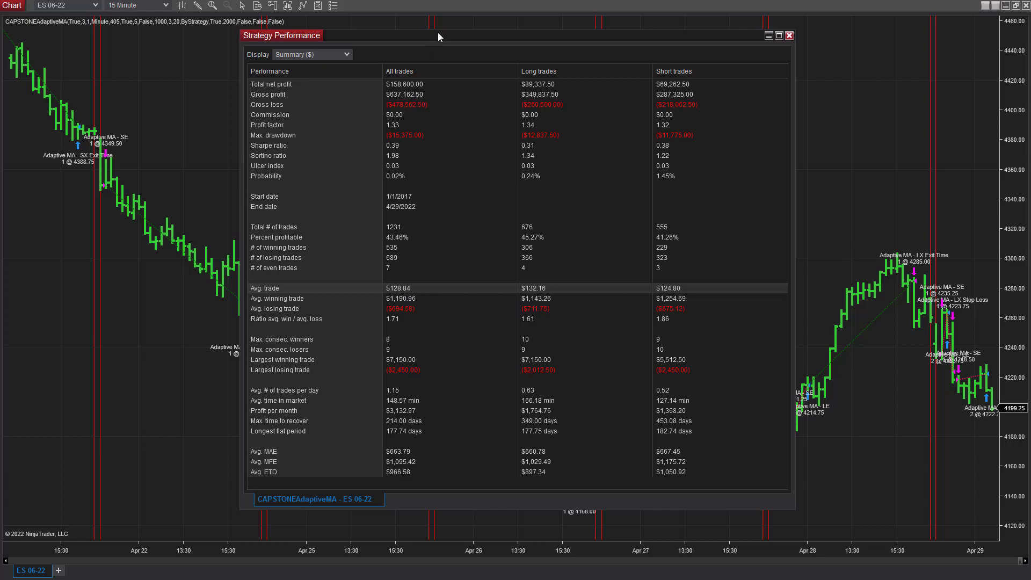
mouse_move(432, 38)
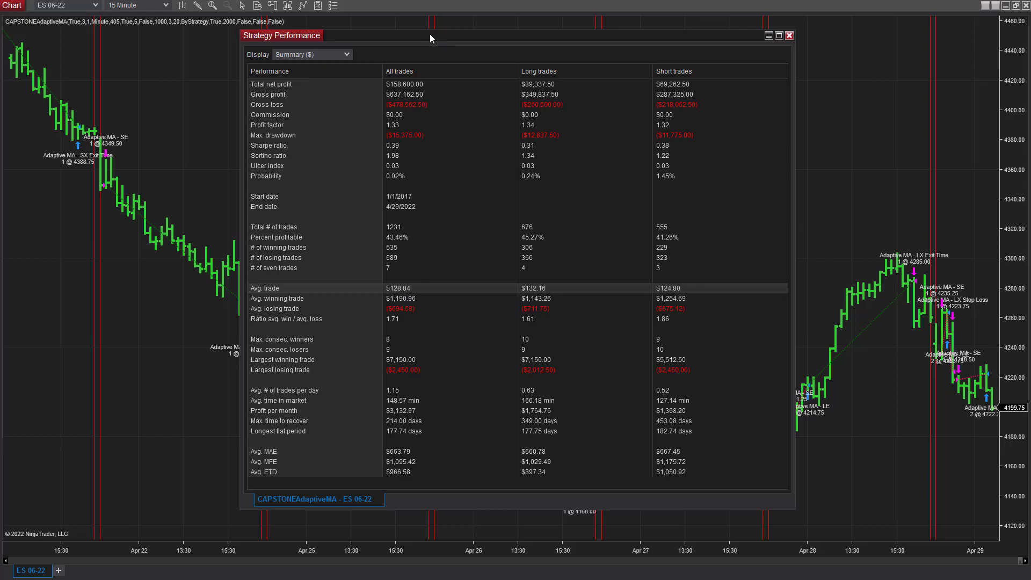
mouse_move(366, 117)
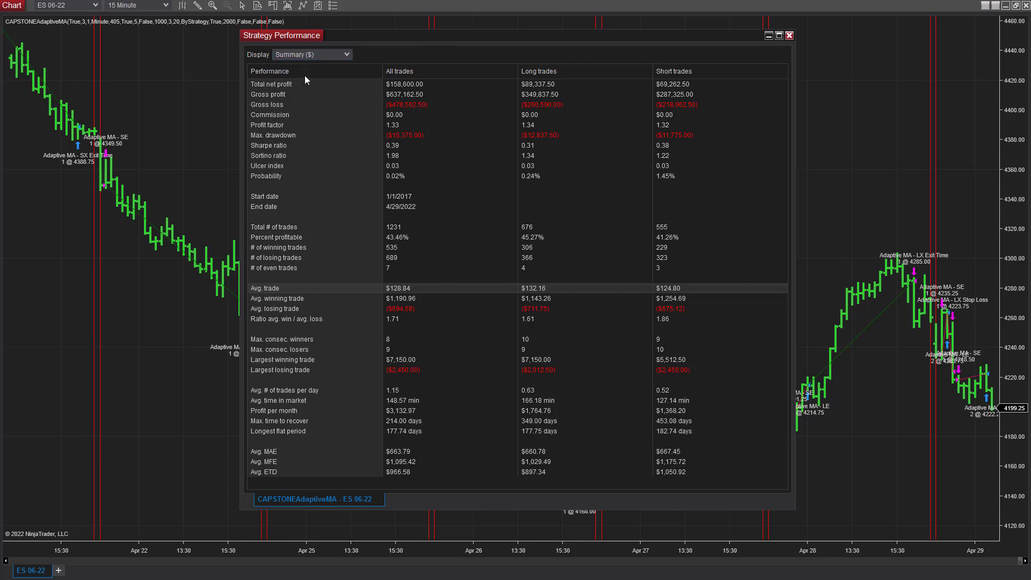
- Switch the report display to Analysis ($) showing the Cumulative Net Profit graph
left_click(310, 54)
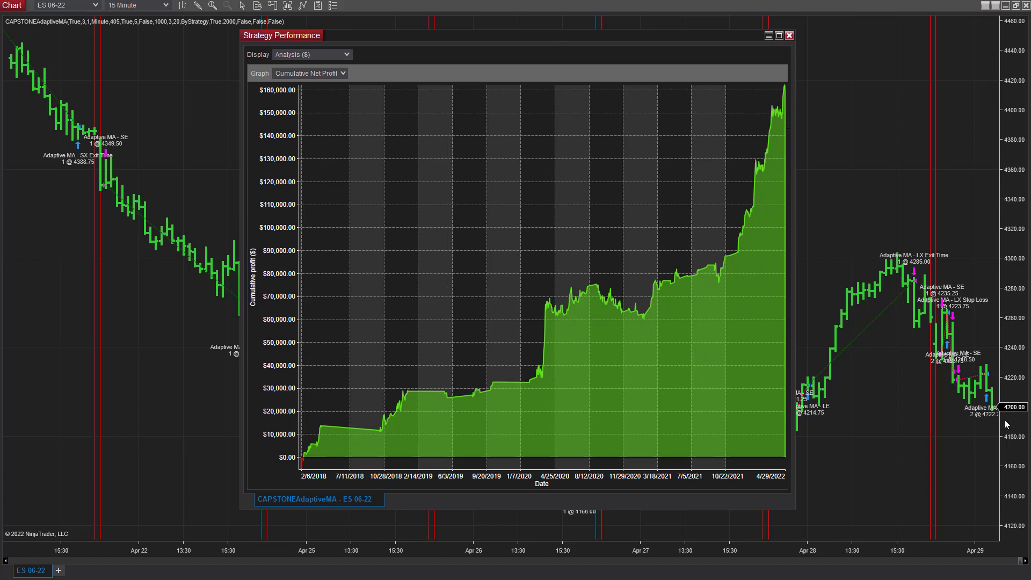
mouse_move(941, 335)
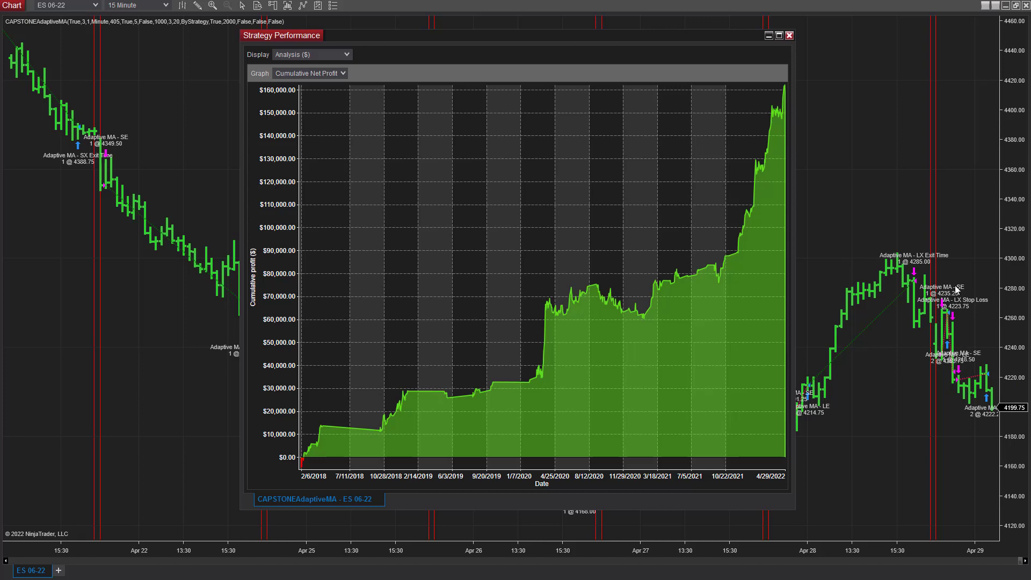
mouse_move(973, 296)
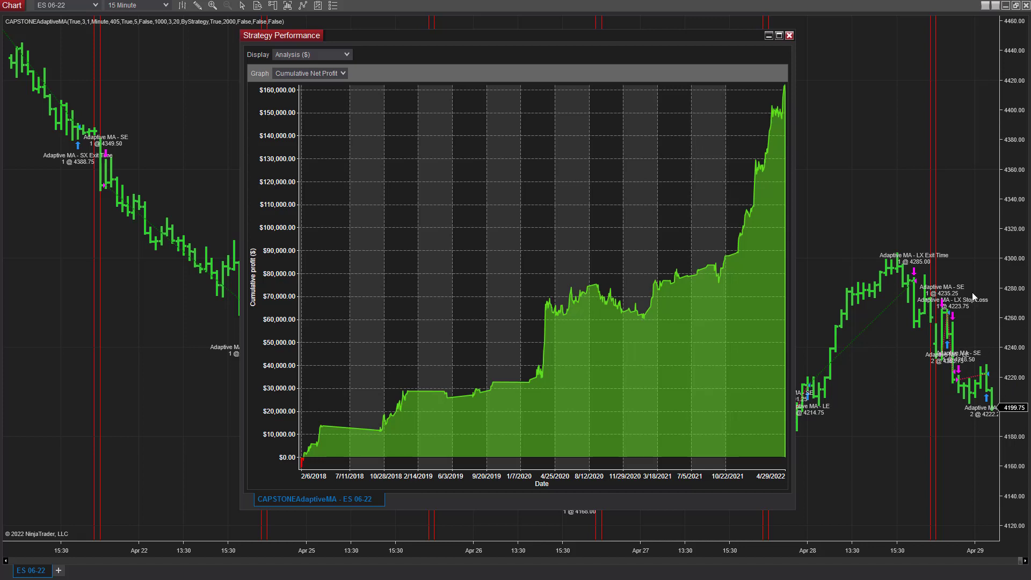
mouse_move(709, 261)
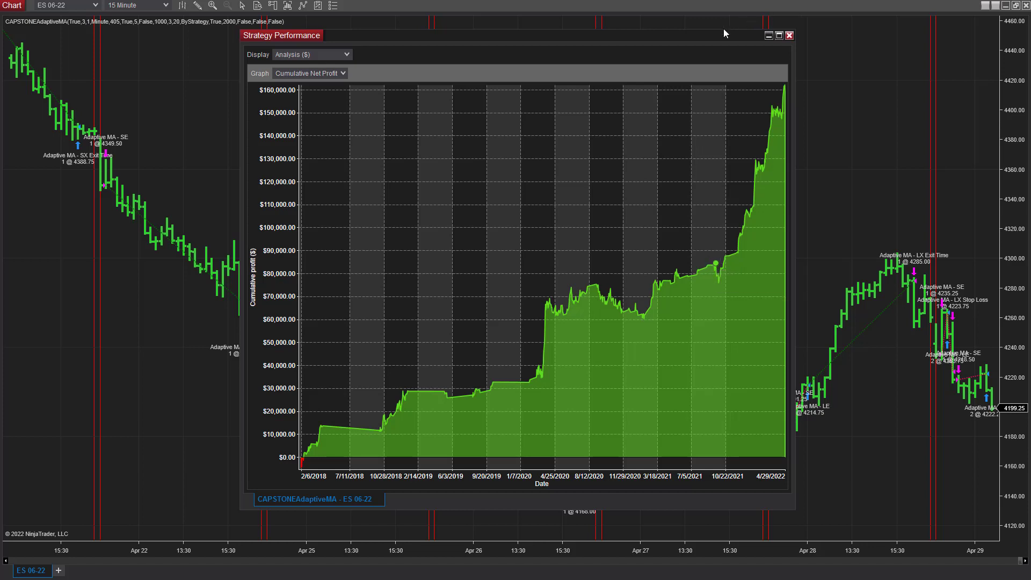
left_click(313, 54)
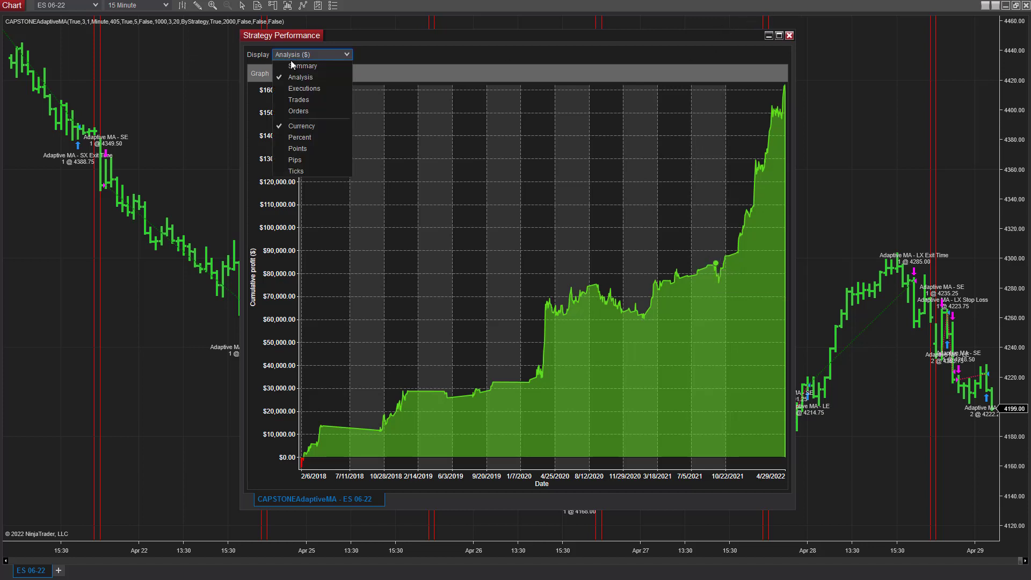
left_click(302, 65)
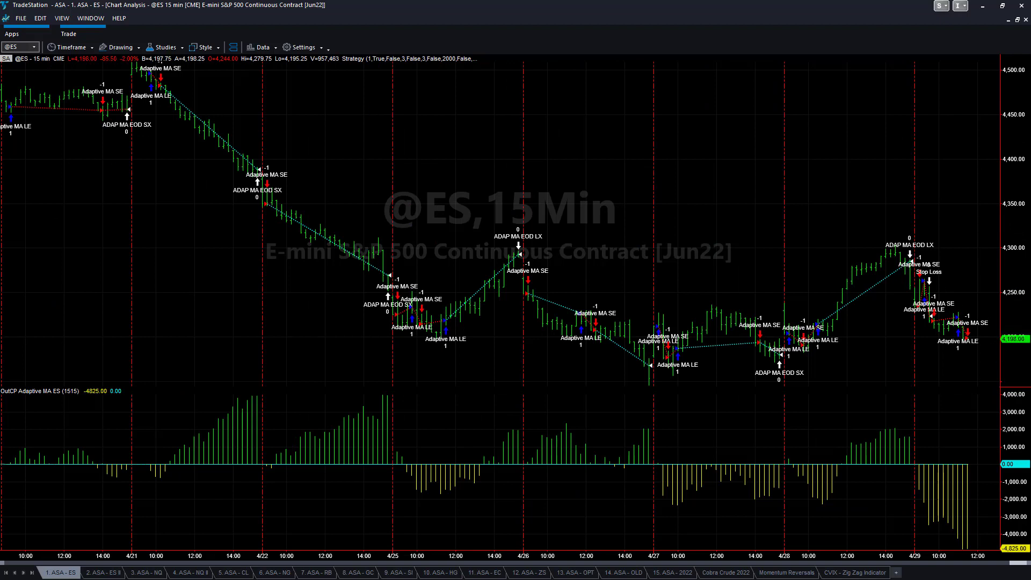
mouse_move(188, 204)
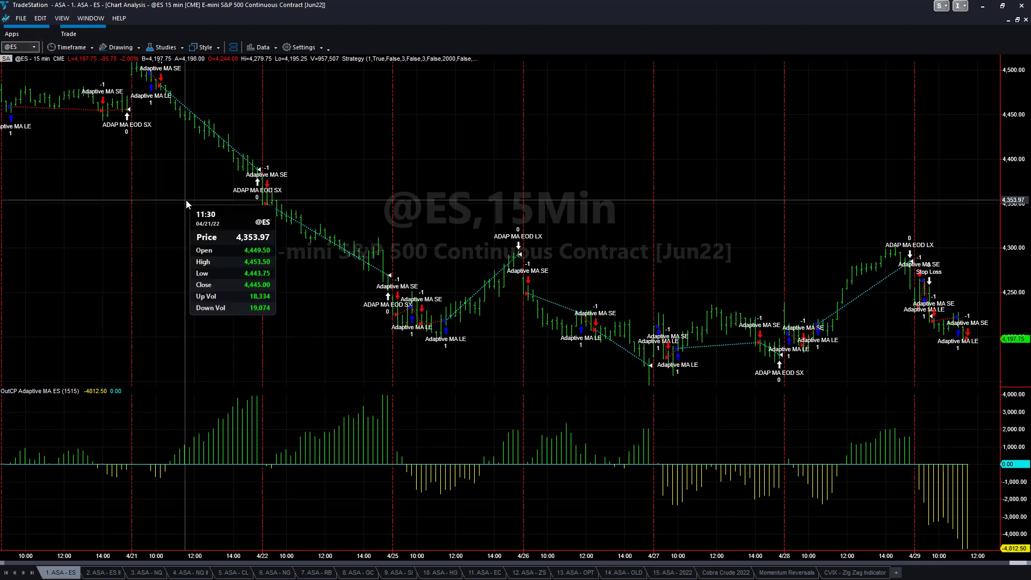
mouse_move(316, 249)
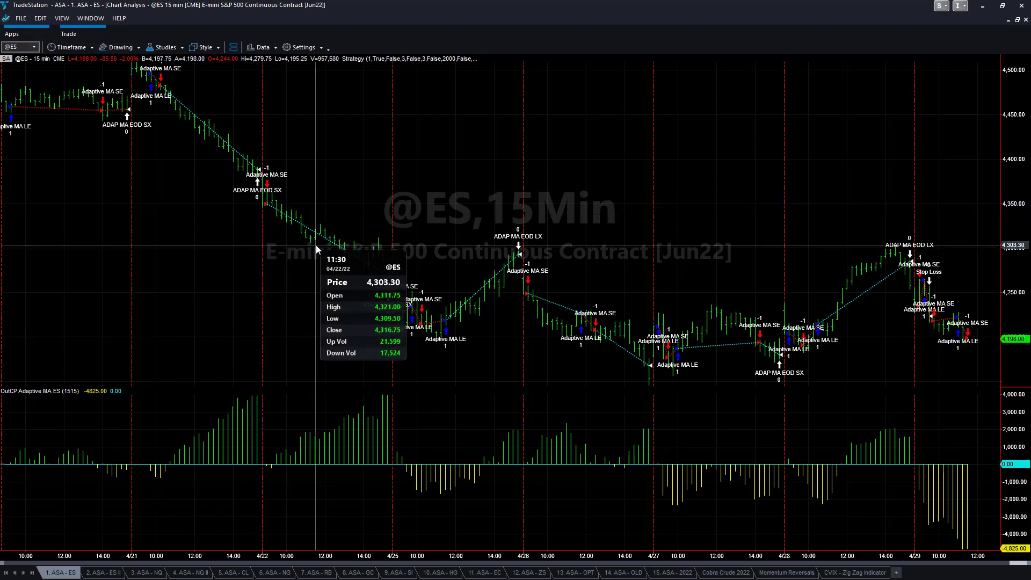
mouse_move(484, 360)
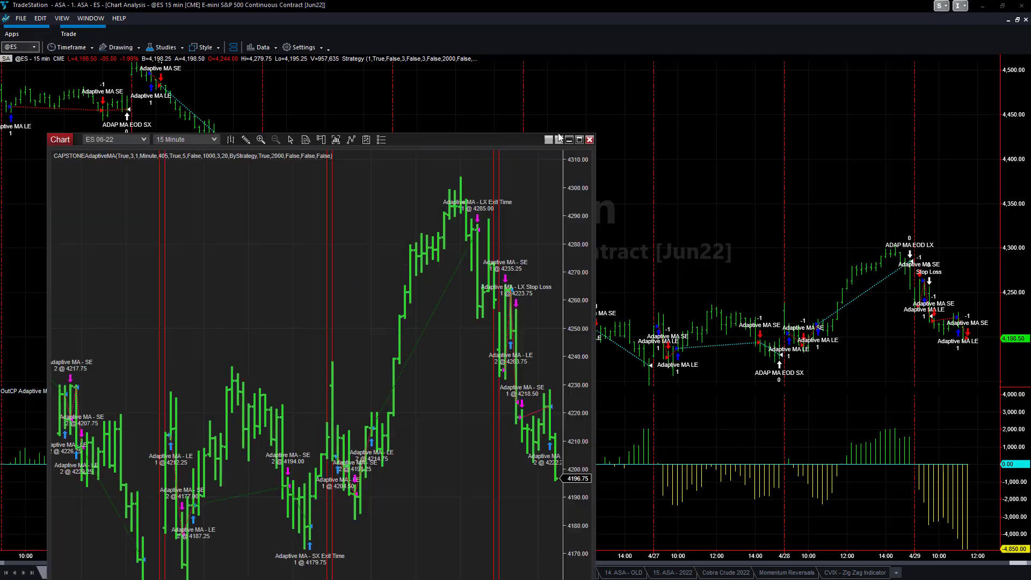
- Bring the NinjaTrader ES 06-22 chart back into full view
left_click(568, 138)
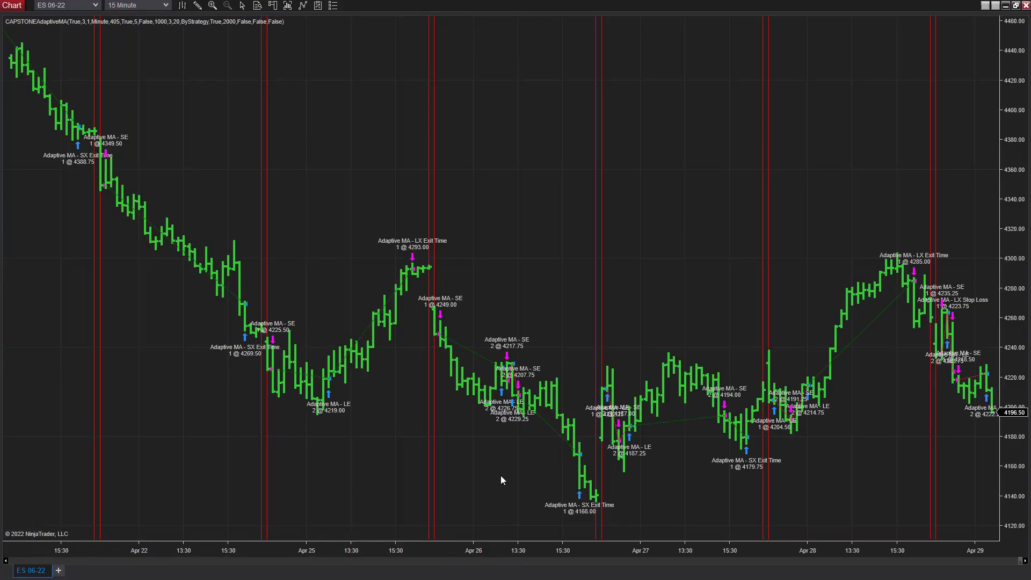
mouse_move(53, 143)
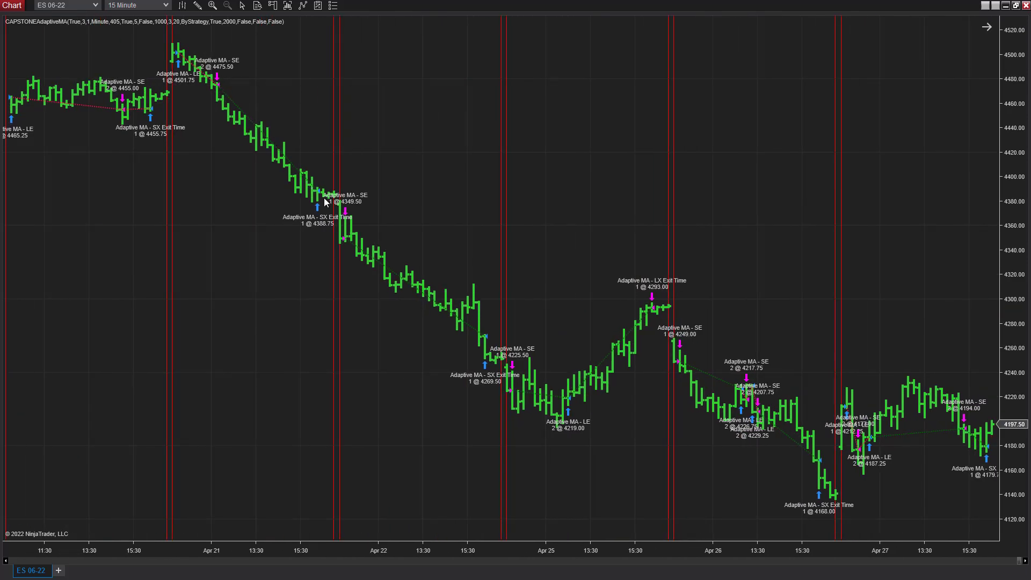
mouse_move(496, 368)
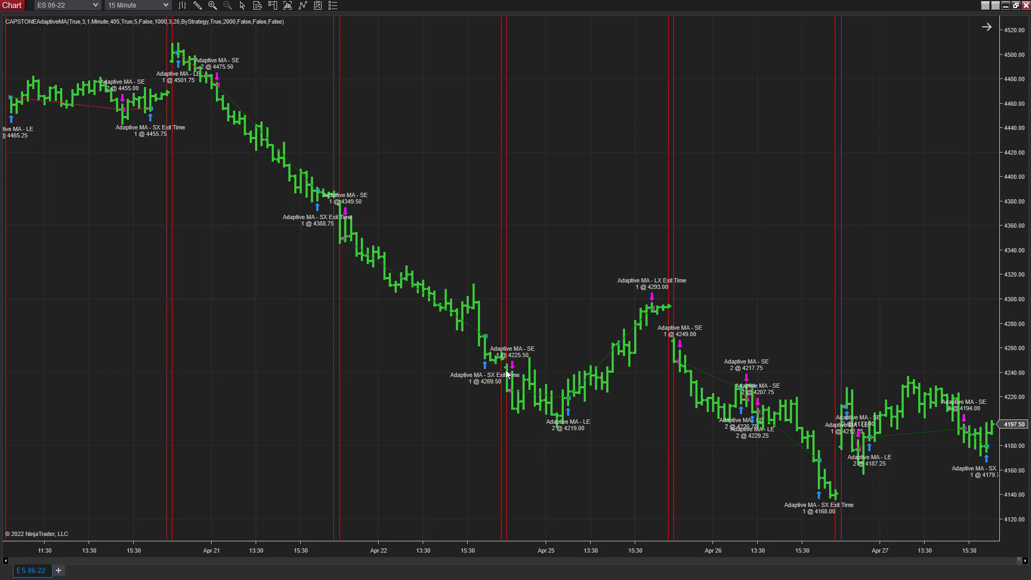
mouse_move(620, 130)
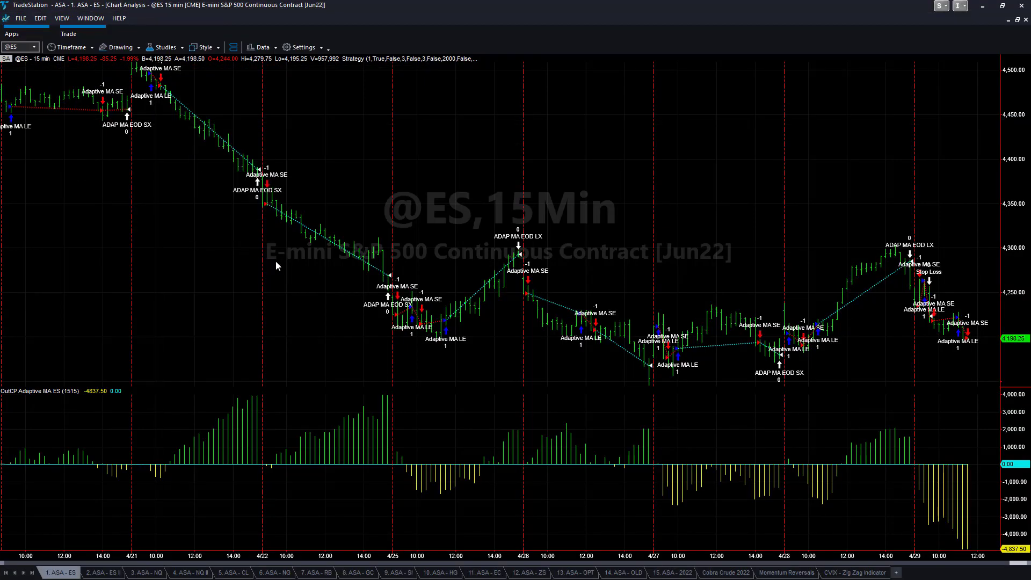
mouse_move(413, 366)
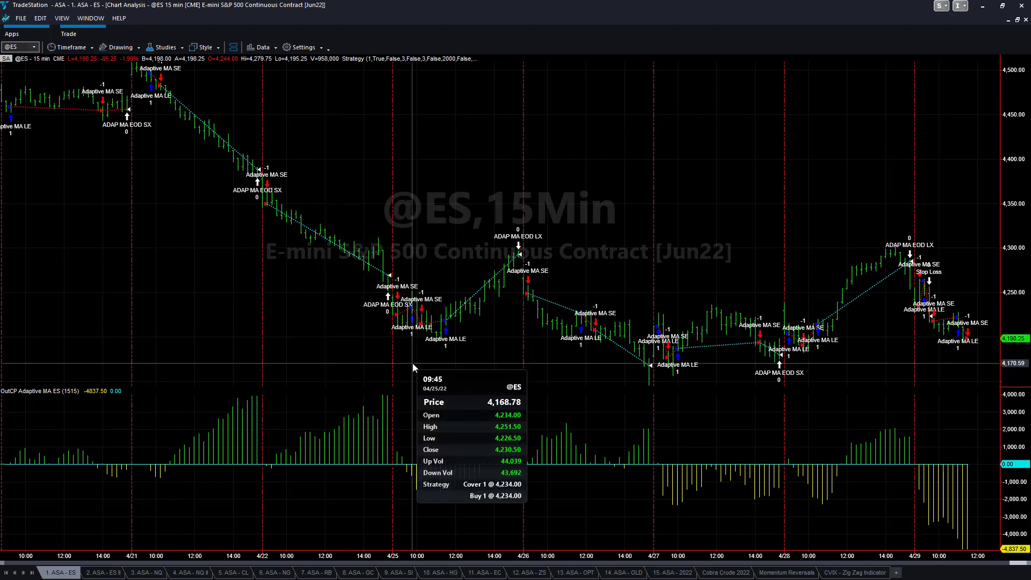
mouse_move(401, 363)
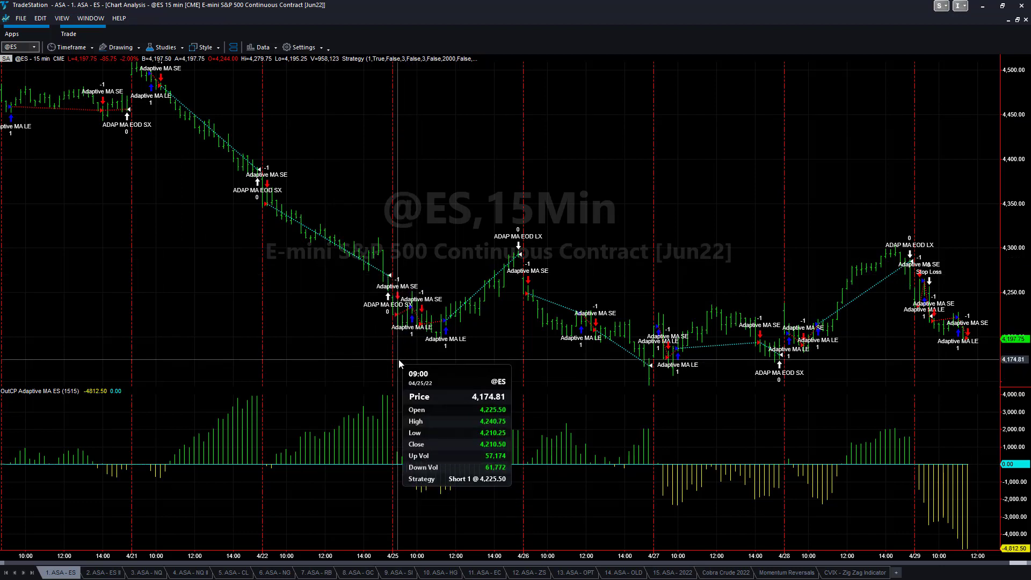
mouse_move(439, 361)
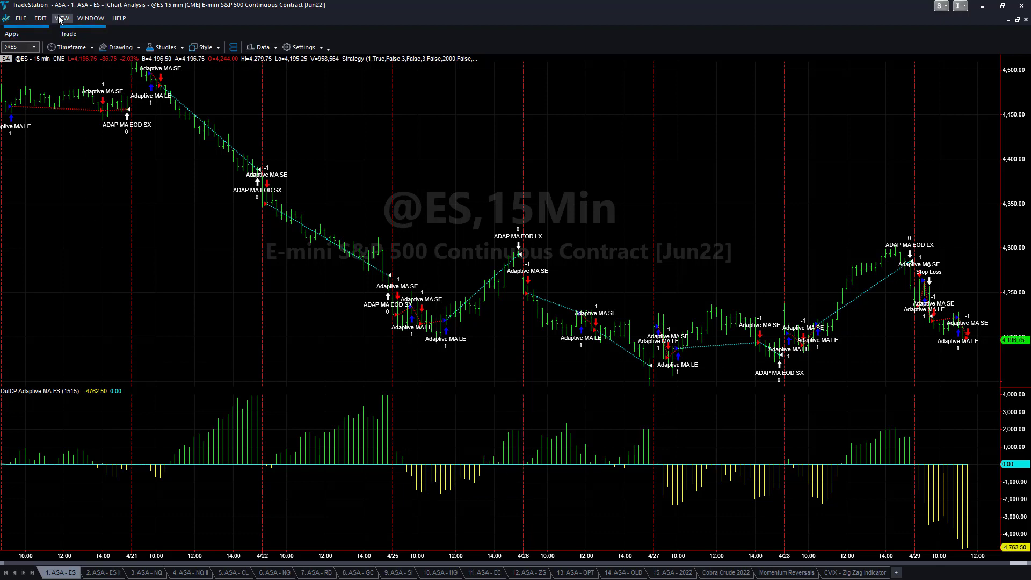
left_click(61, 18)
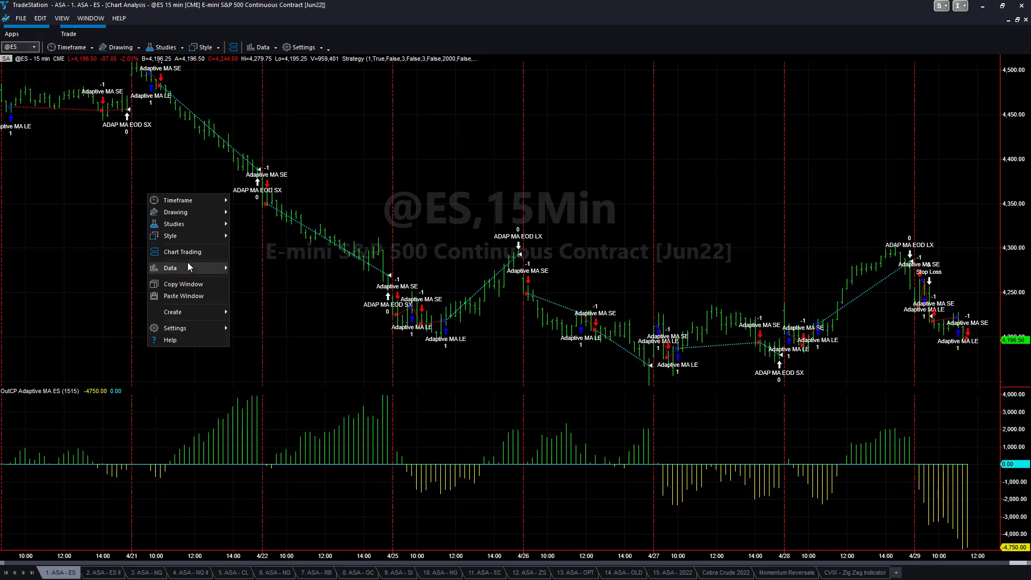
- View TradeStation's Strategy Performance Report and its equity curve graph, then close it
left_click(170, 267)
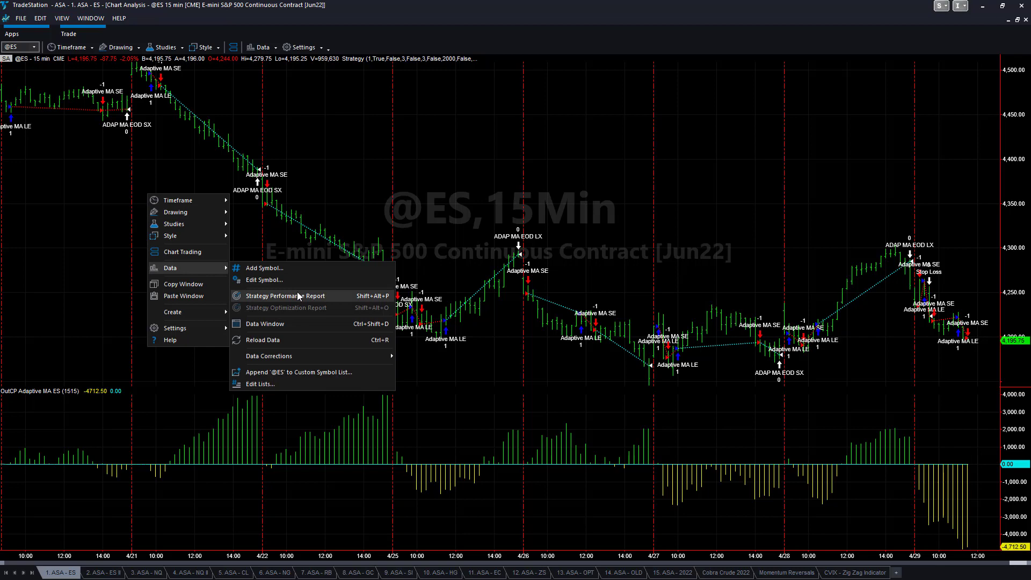
left_click(282, 295)
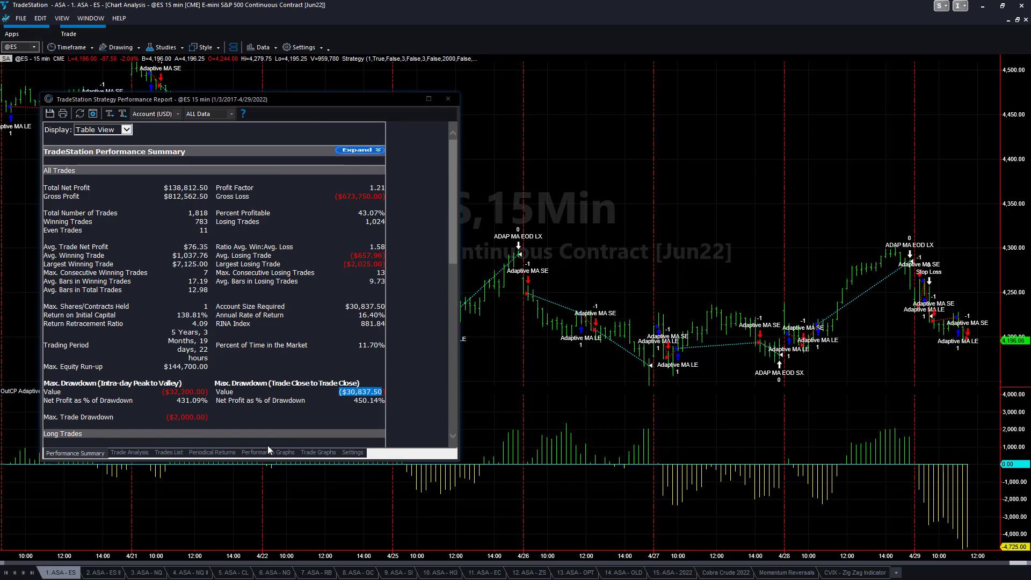
left_click(268, 452)
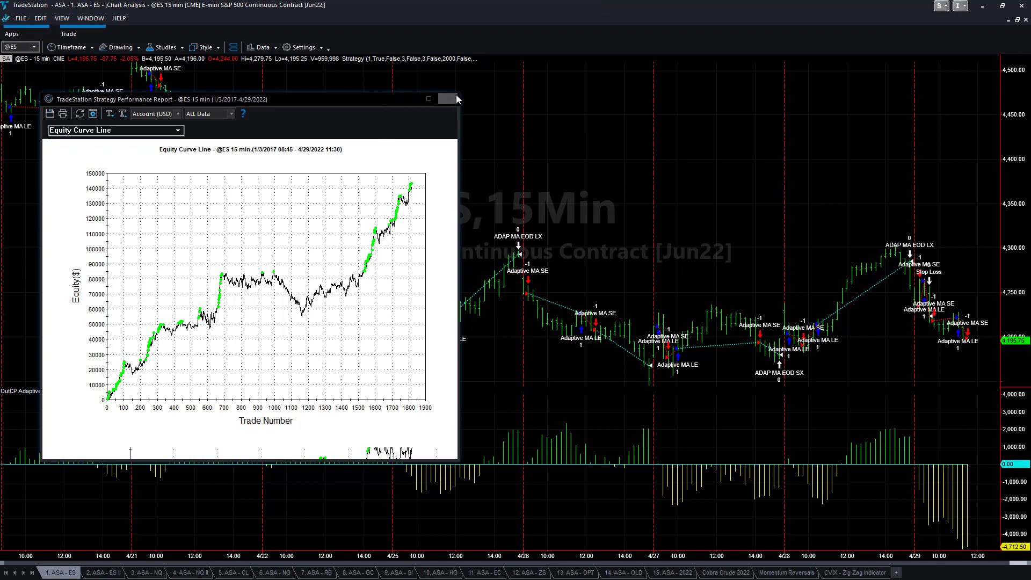
left_click(450, 99)
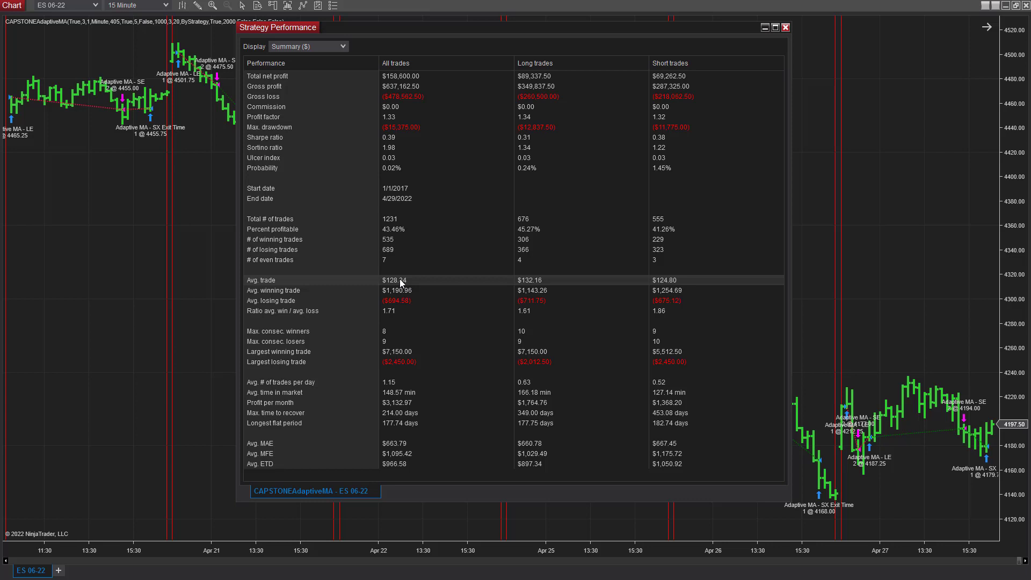
mouse_move(682, 366)
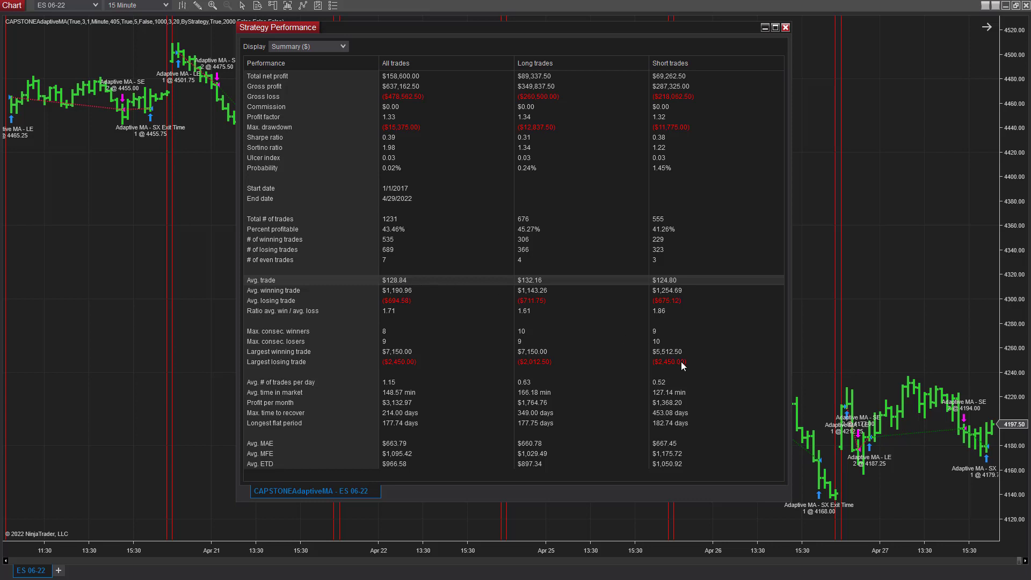
mouse_move(398, 132)
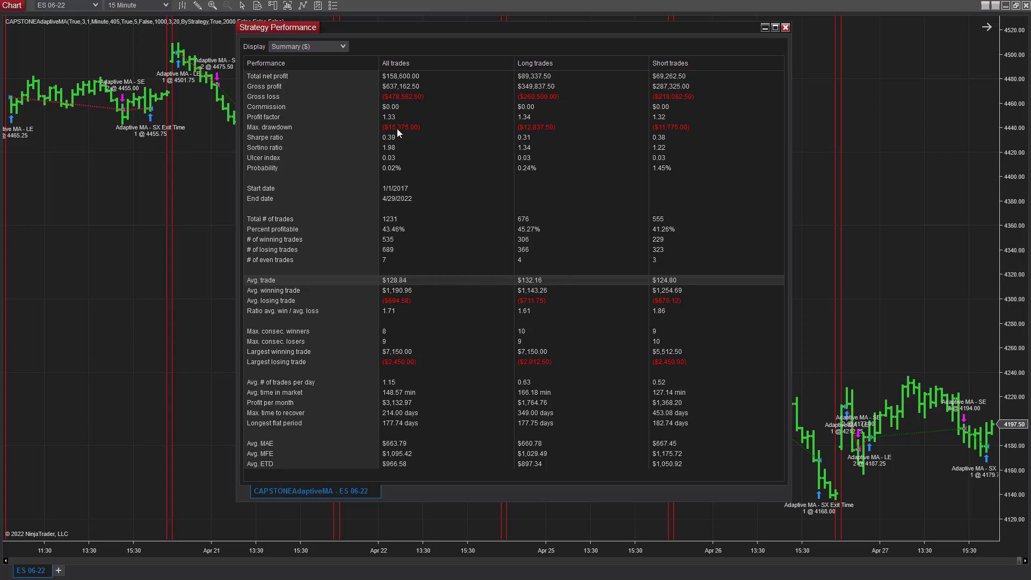
mouse_move(386, 46)
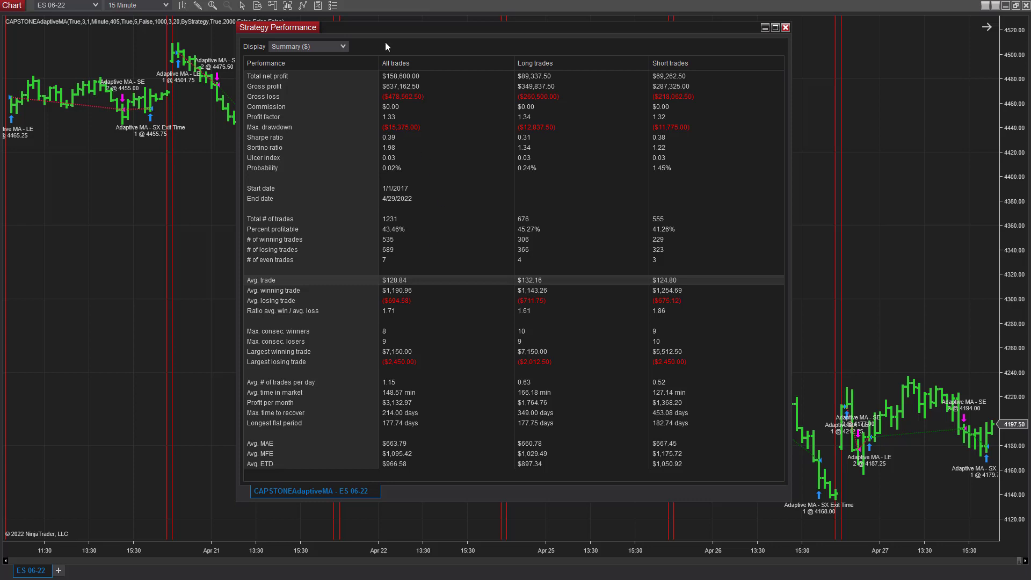
- Show the Analysis ($) report with a Monthly period breakdown above the profit curve
left_click(308, 46)
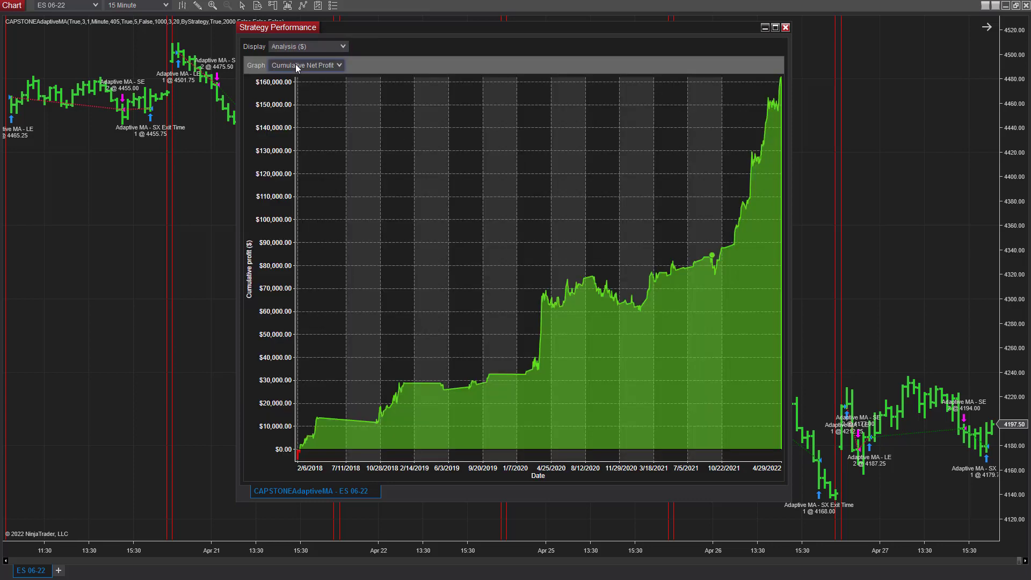
mouse_move(641, 313)
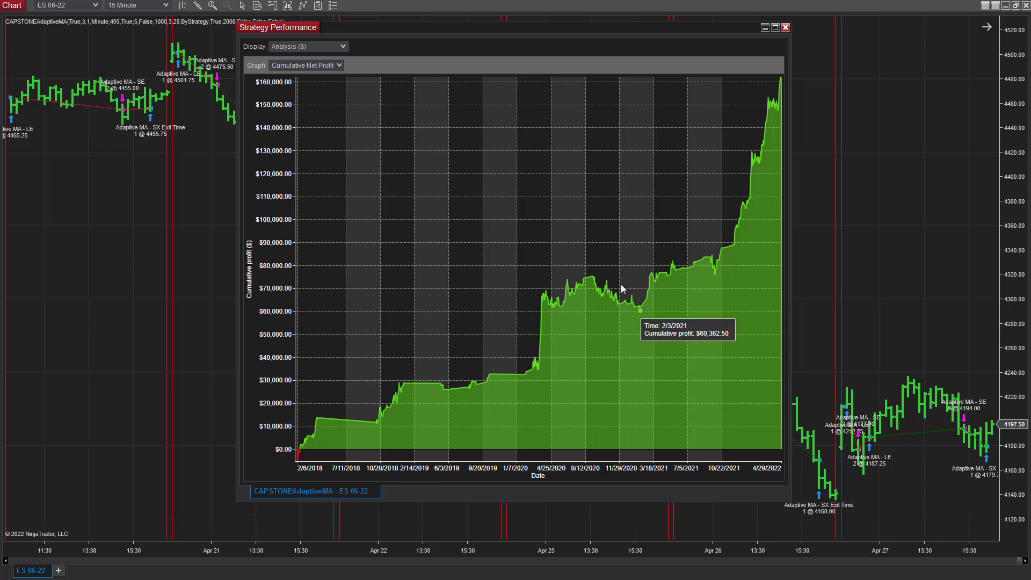
mouse_move(413, 48)
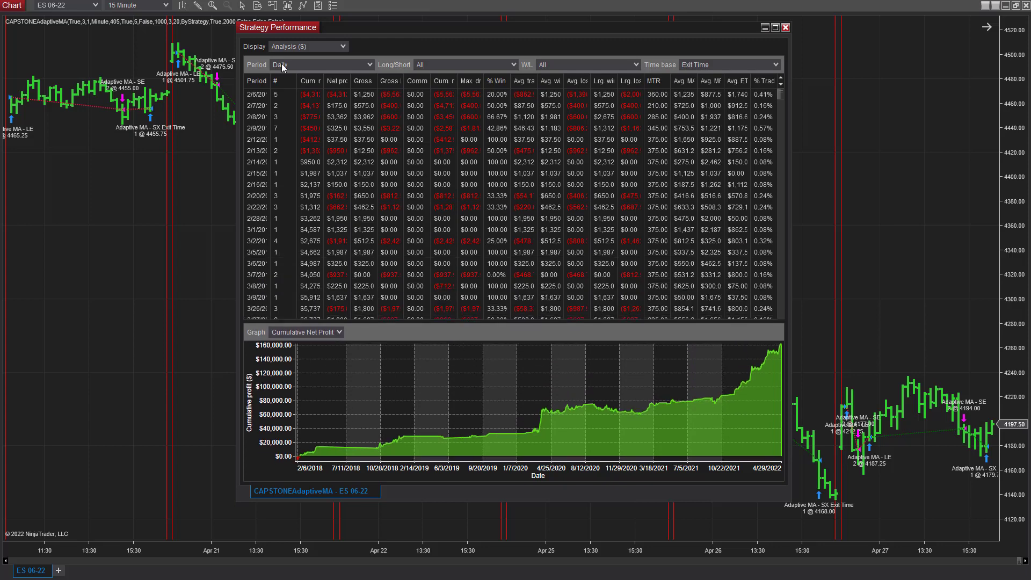
left_click(321, 64)
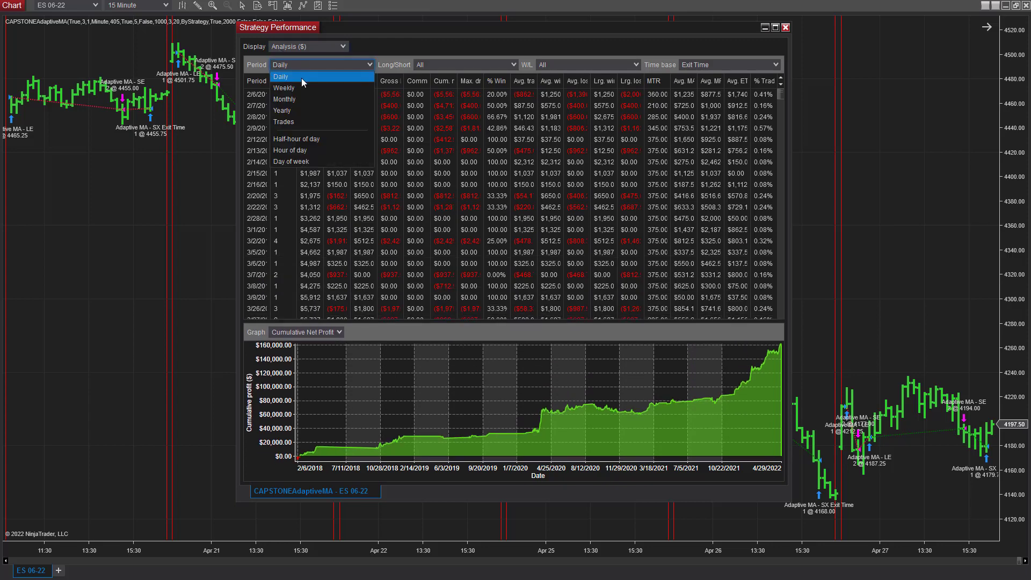
left_click(296, 99)
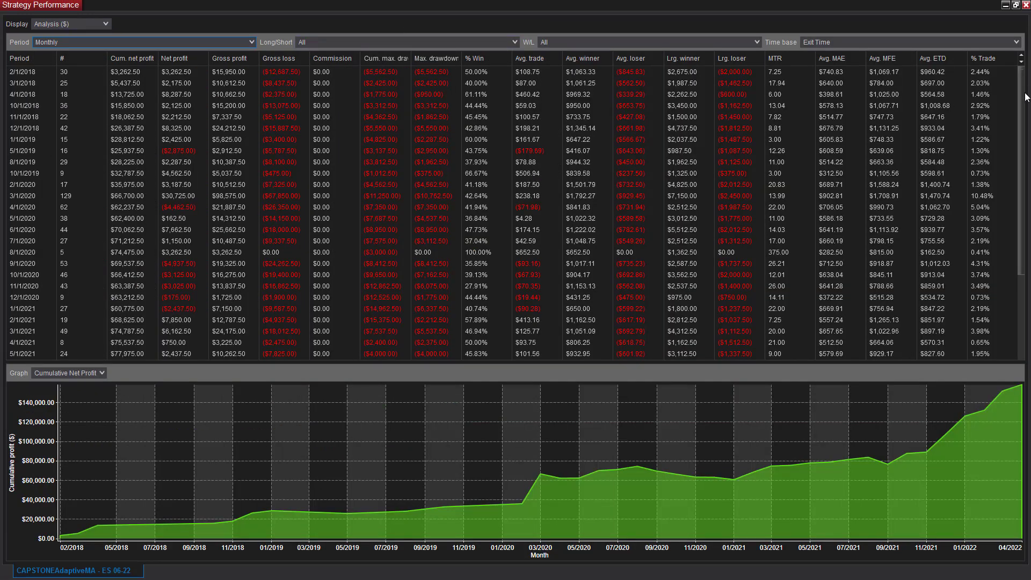
scroll("down", 3)
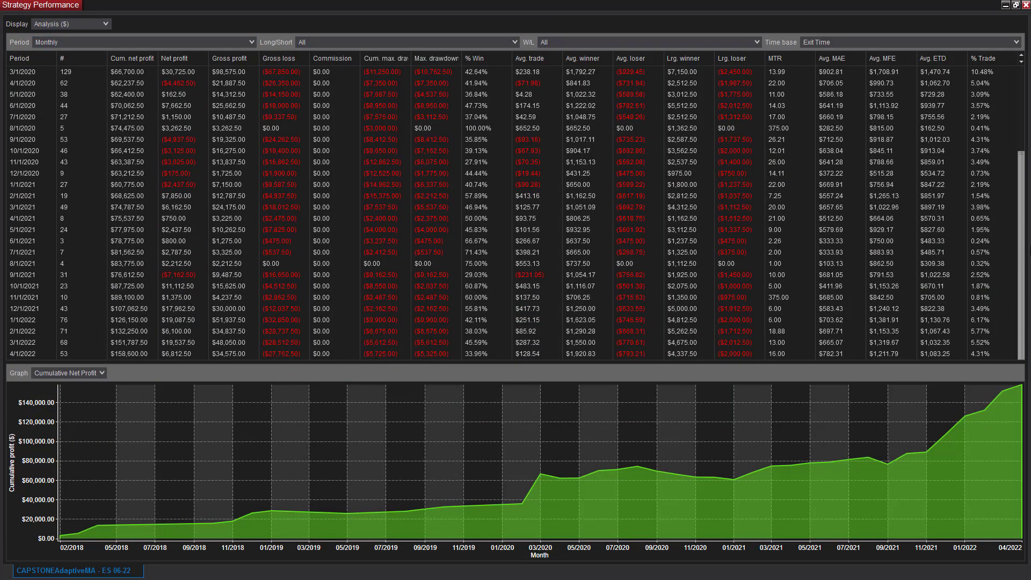
mouse_move(328, 135)
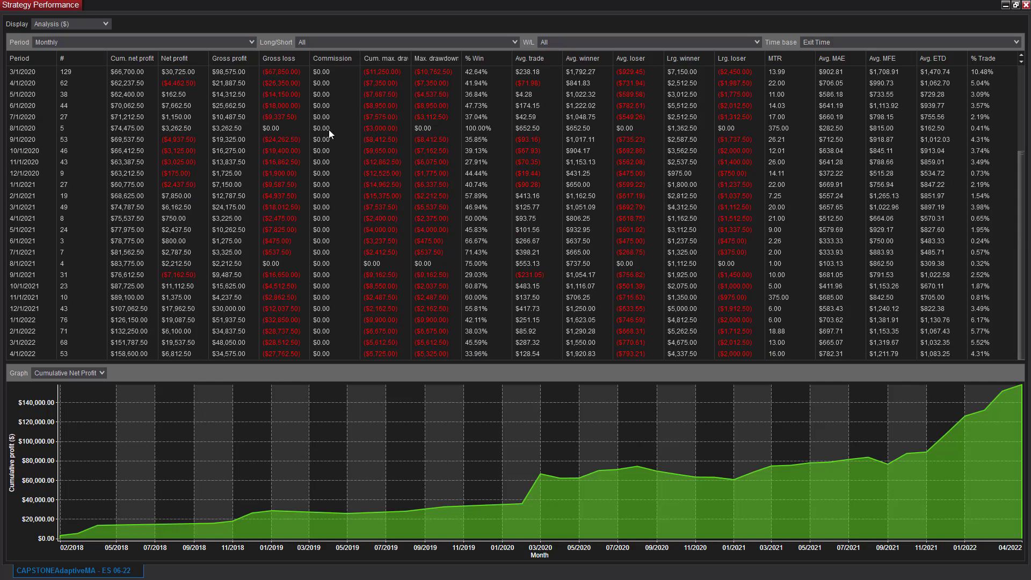
mouse_move(174, 181)
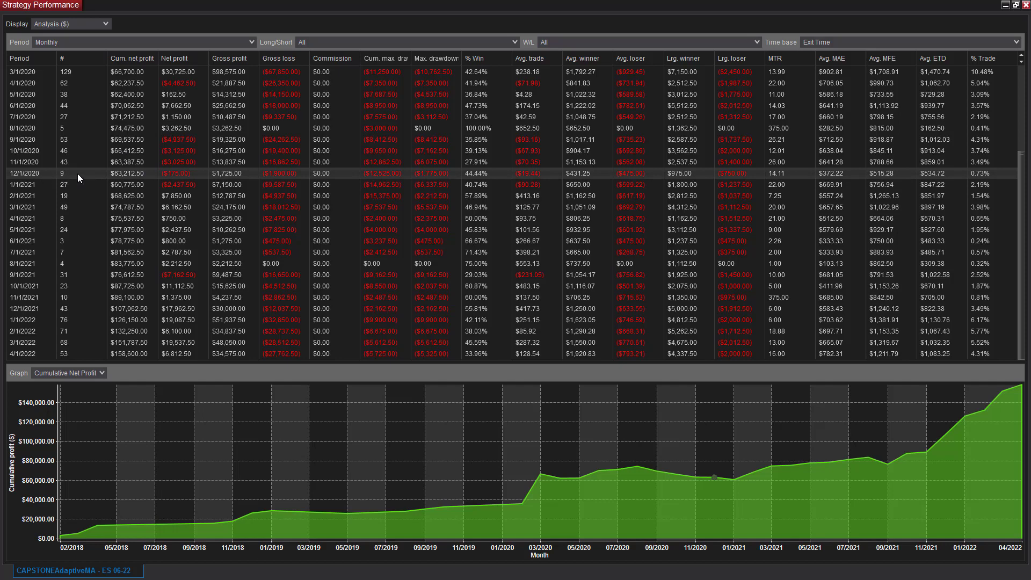
mouse_move(191, 178)
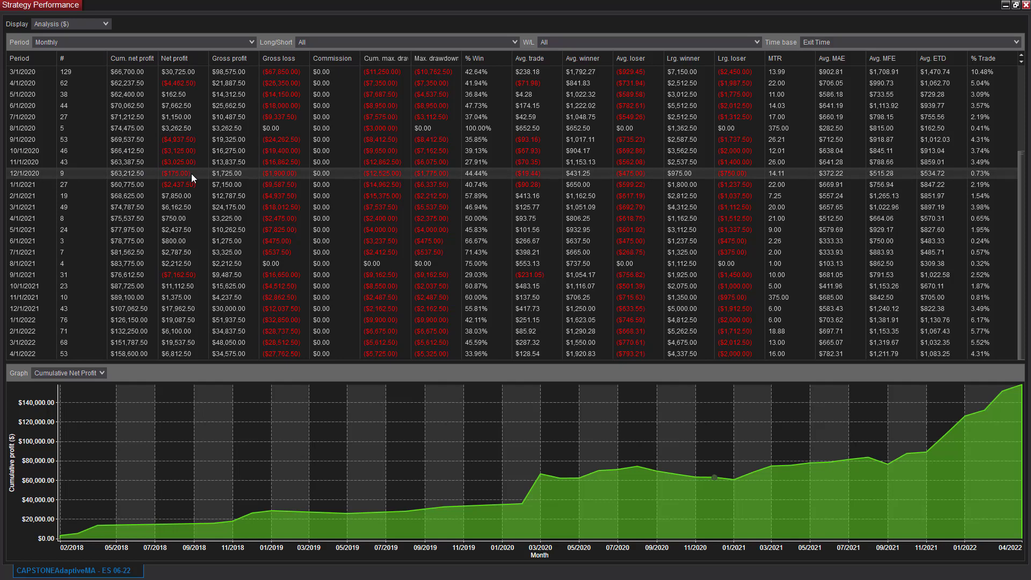
mouse_move(400, 5)
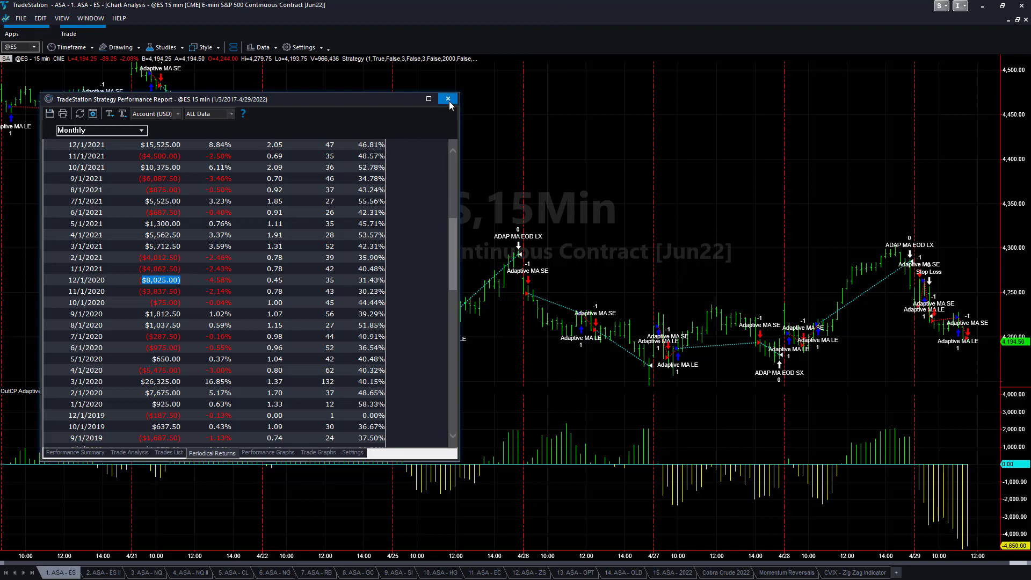
- Place TradeStation's annual returns beside NinjaTrader's yearly strategy breakdown
left_click(448, 98)
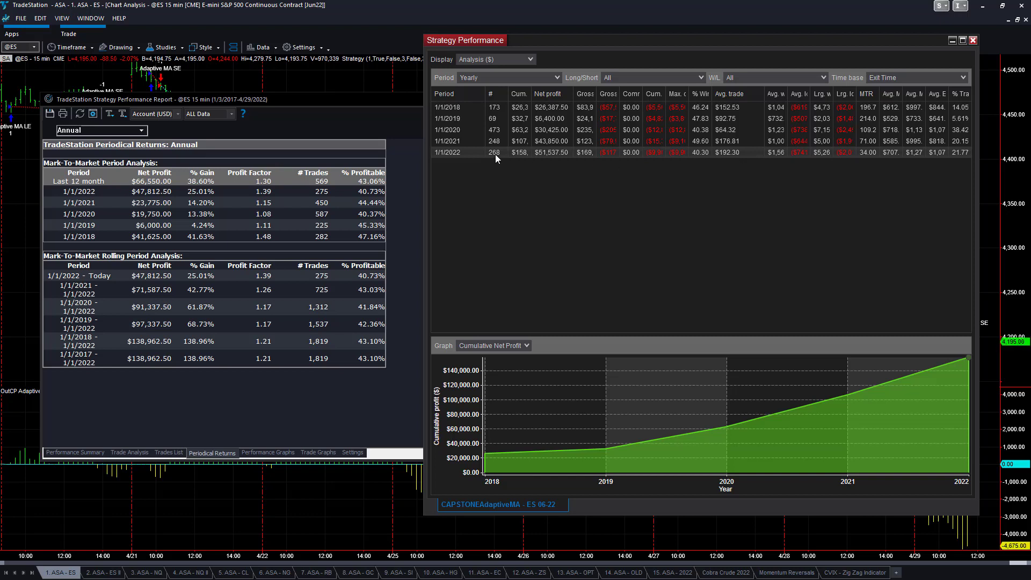
mouse_move(344, 191)
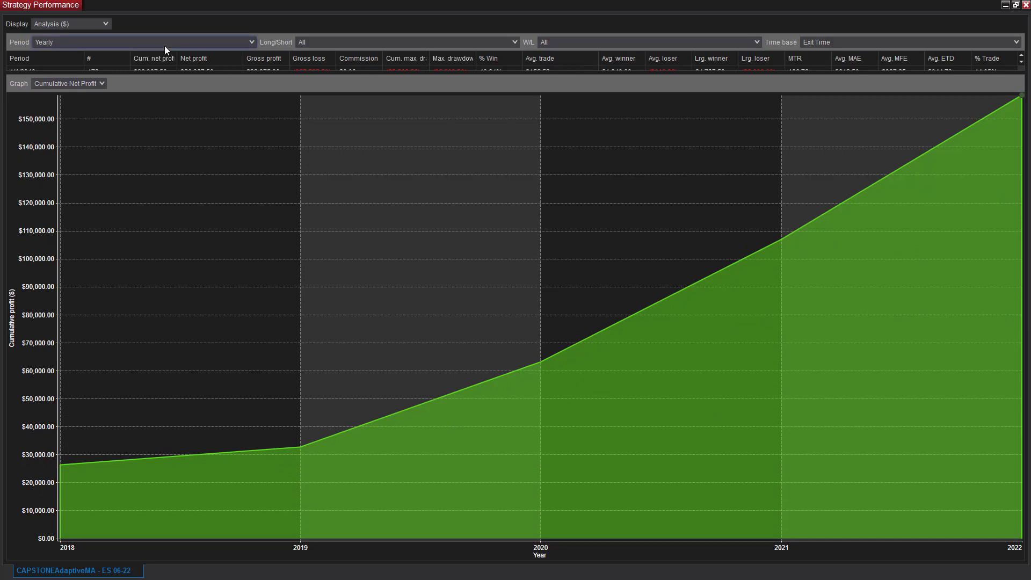
- Cycle the cumulative profit graph through Trades, Daily, Weekly, Monthly and Yearly periods
left_click(142, 41)
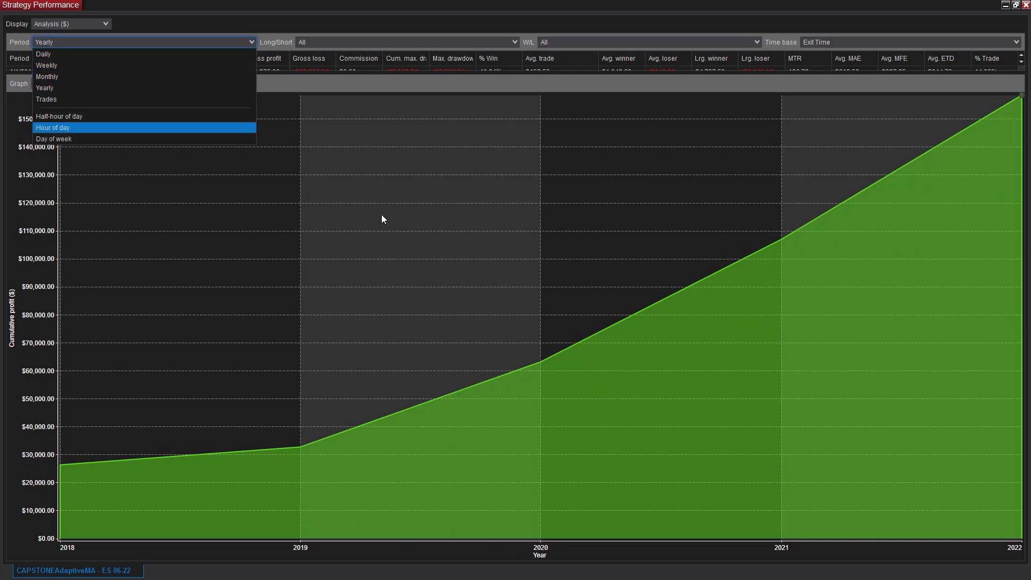
mouse_move(65, 87)
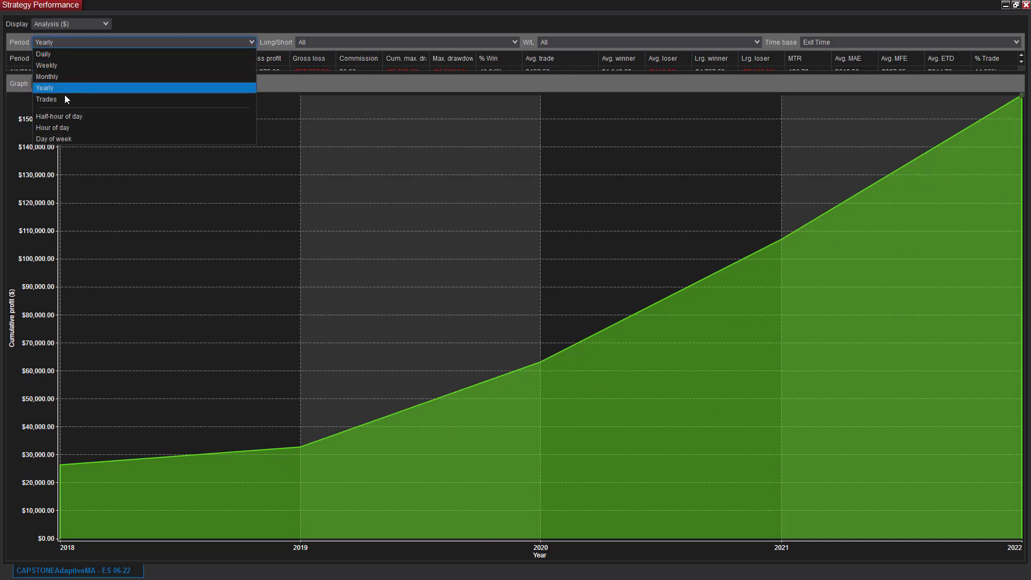
left_click(46, 99)
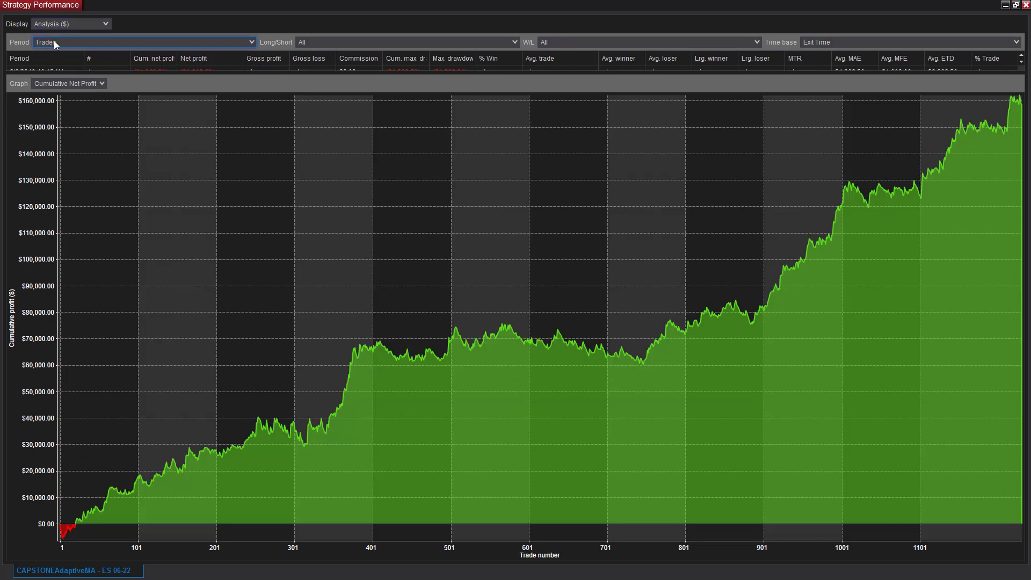
left_click(141, 42)
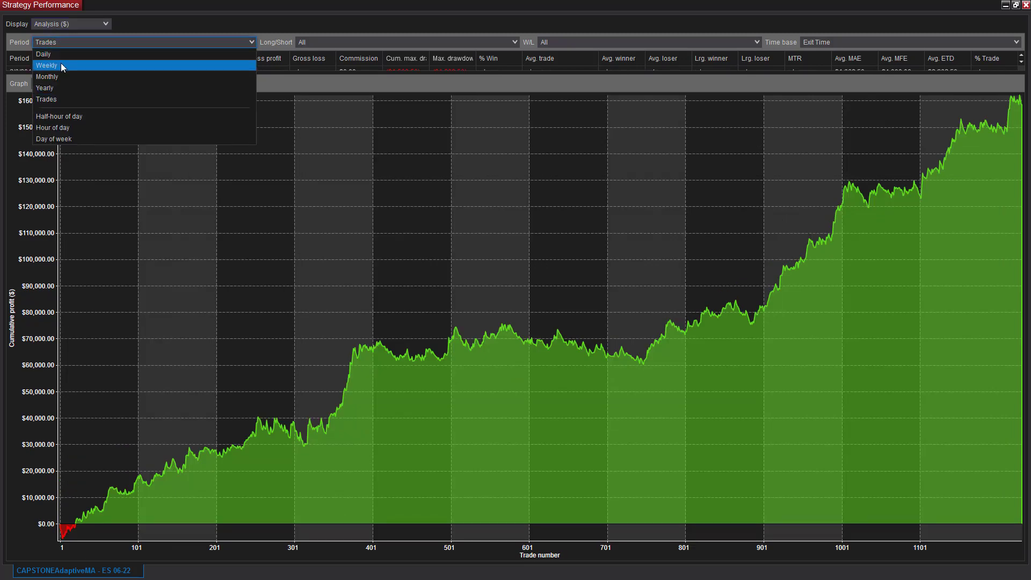
left_click(44, 53)
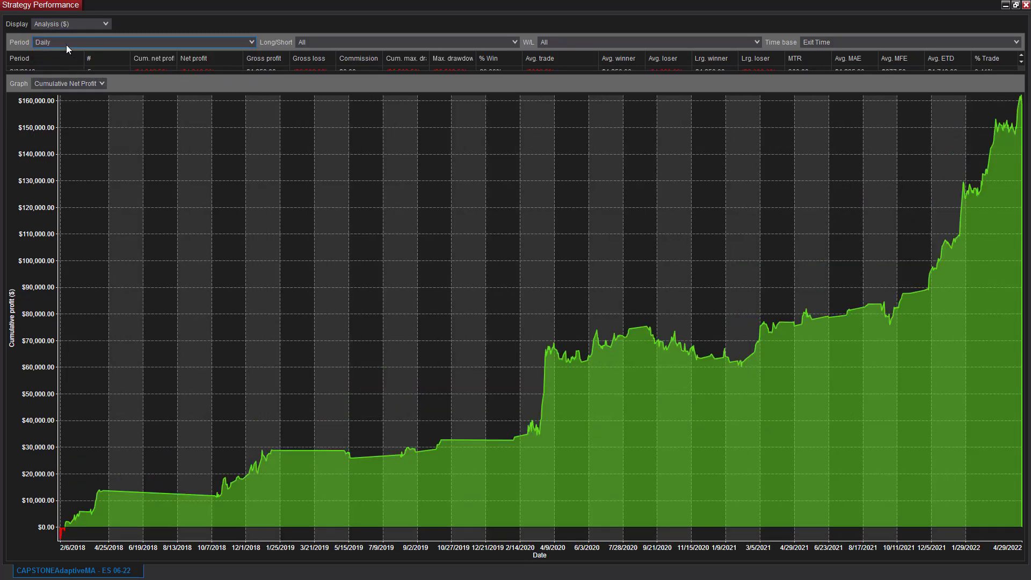
left_click(143, 41)
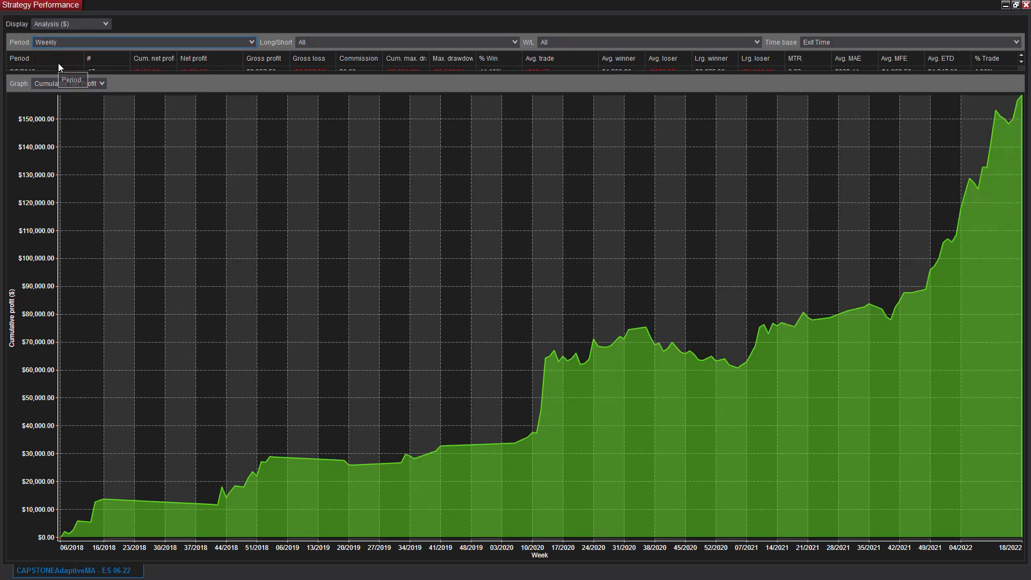
left_click(143, 42)
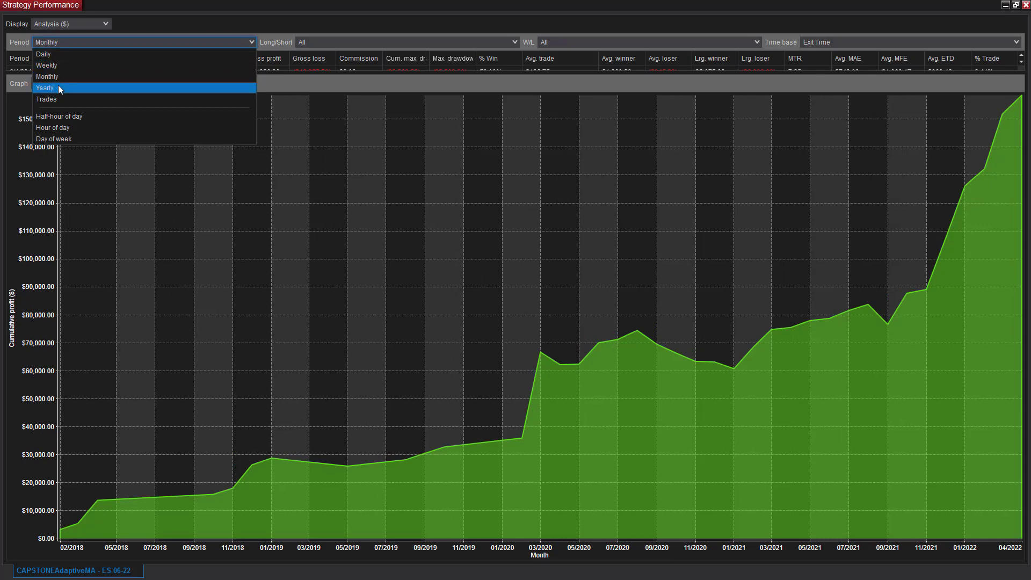
left_click(44, 88)
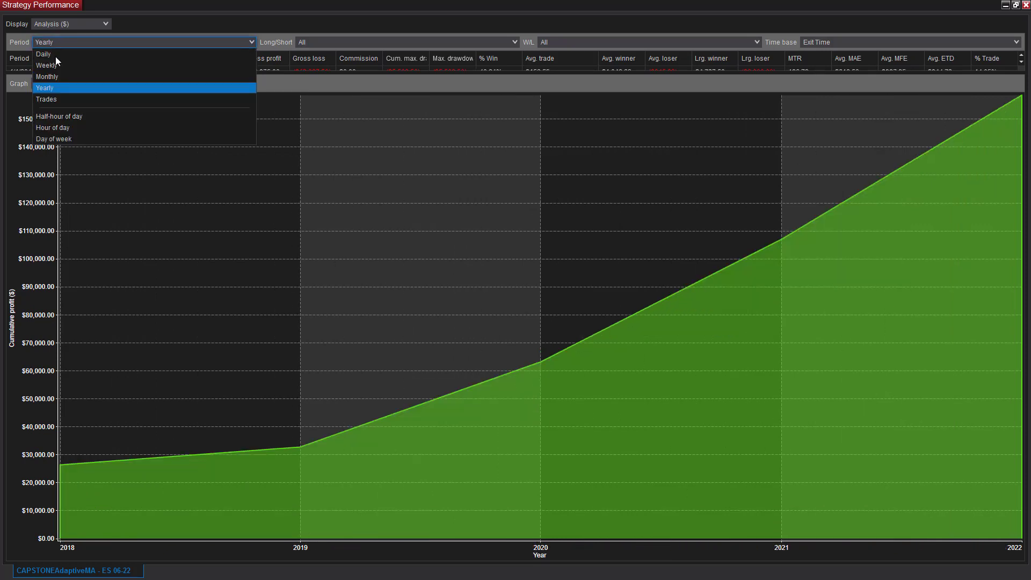
left_click(46, 99)
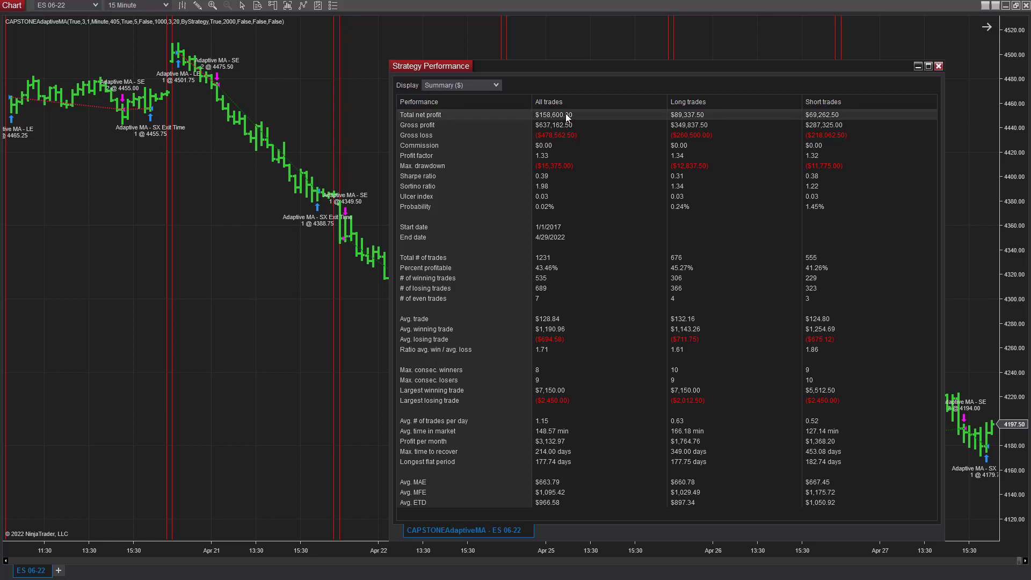
mouse_move(599, 70)
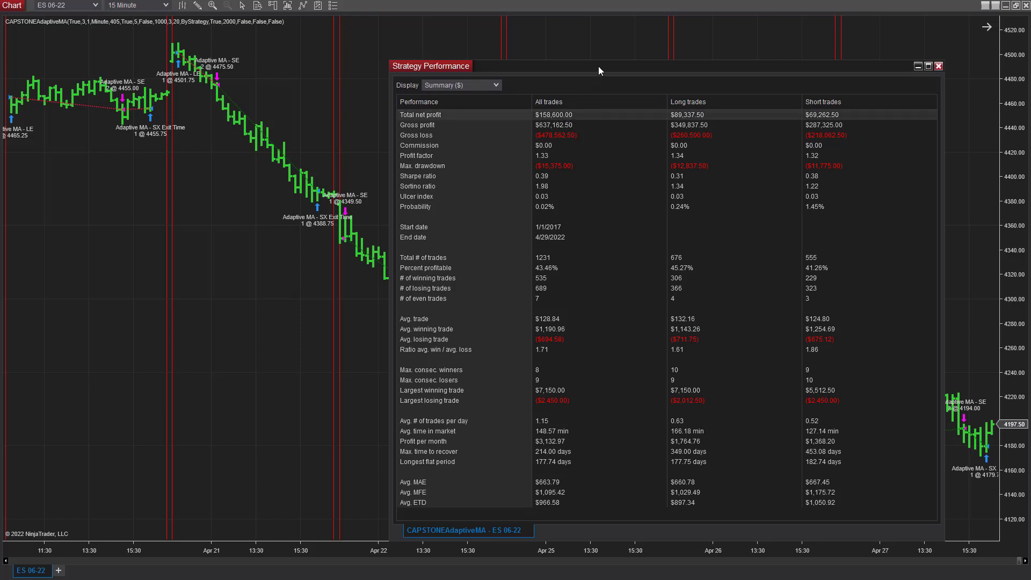
mouse_move(585, 333)
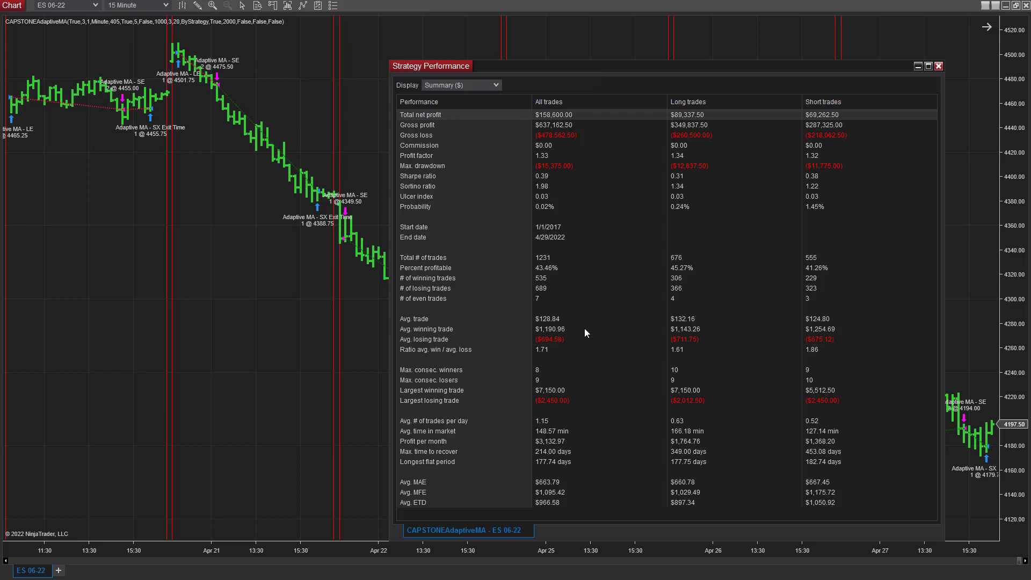
mouse_move(591, 237)
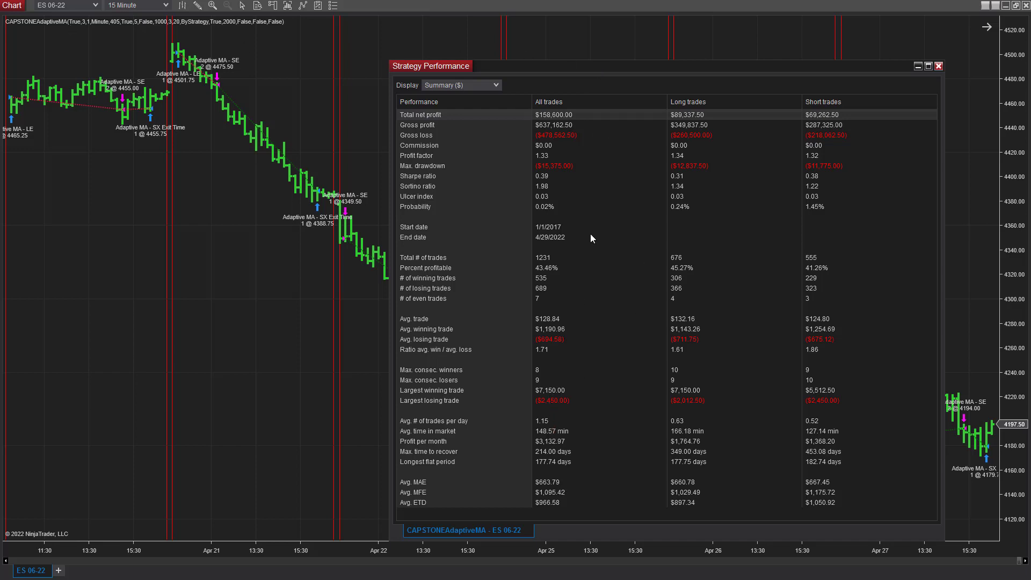
mouse_move(575, 398)
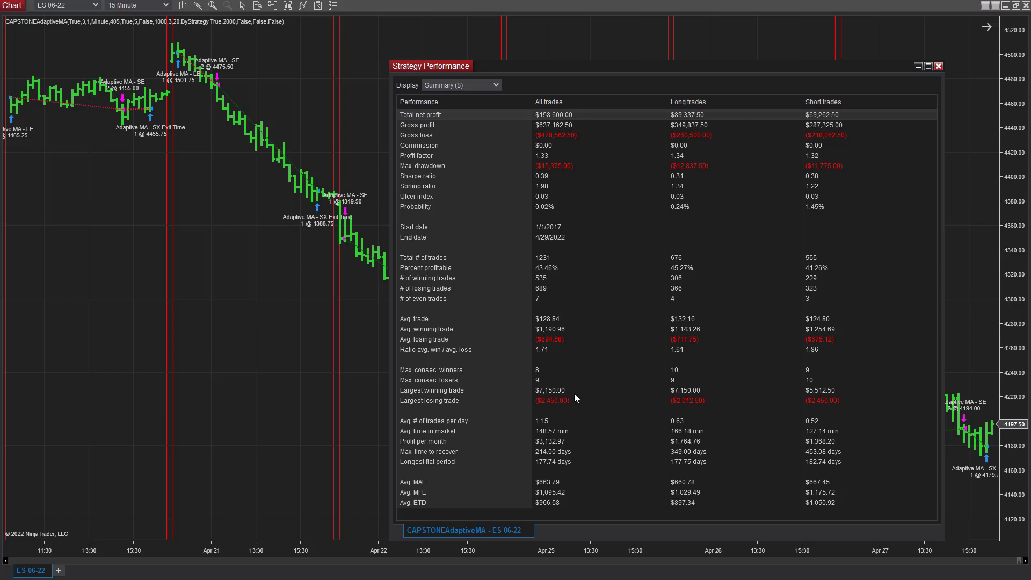
mouse_move(745, 139)
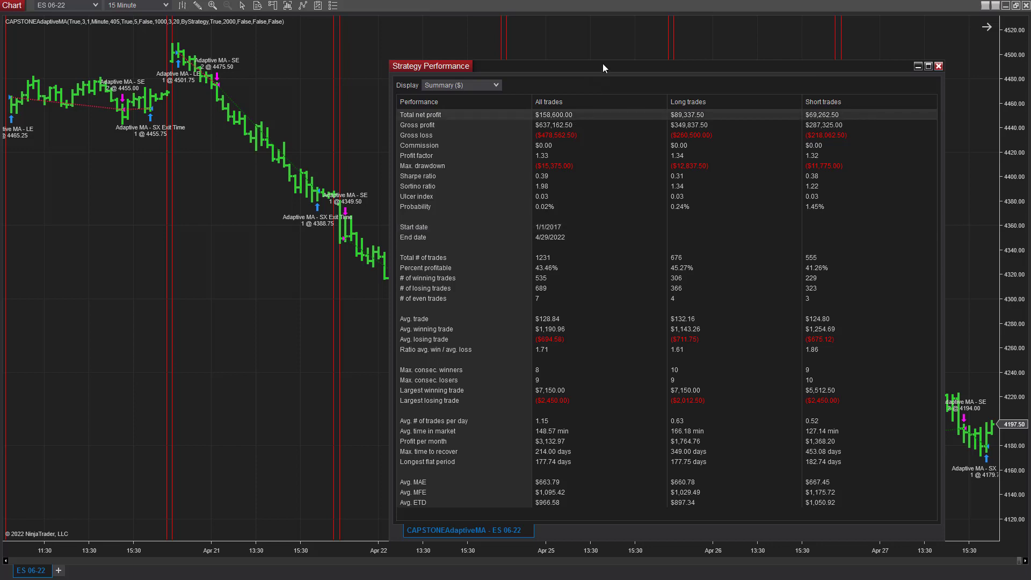
- Close the ES Strategy Performance window
left_click(938, 65)
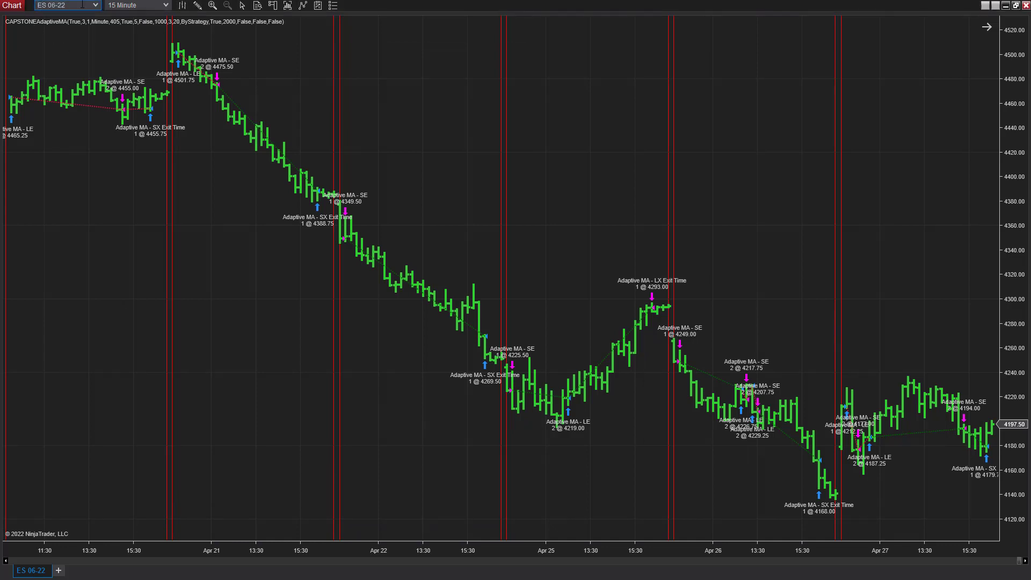
- Switch the chart to MES 06-22 and open its historical strategy performance summary
left_click(65, 5)
type("M")
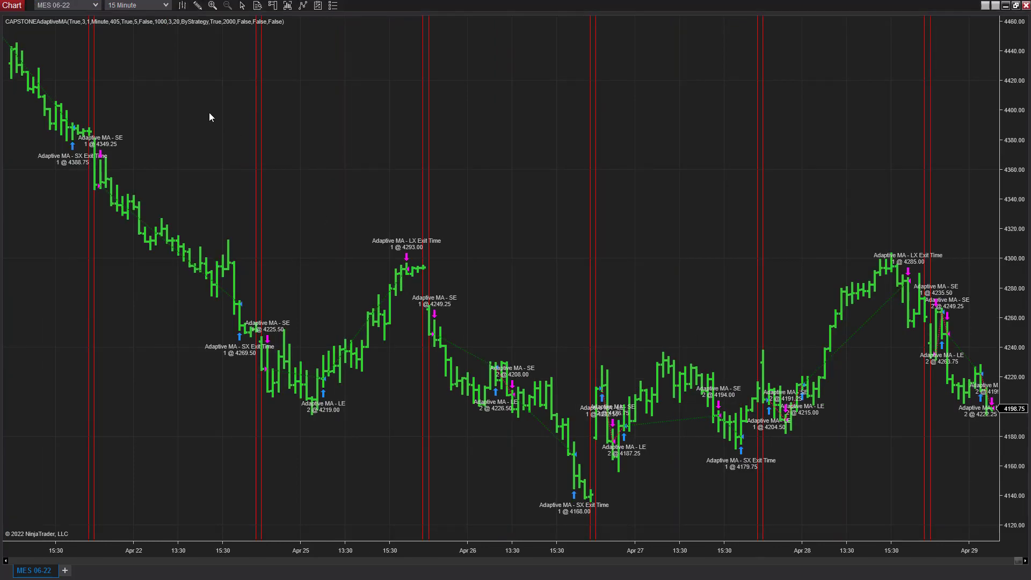
right_click(210, 117)
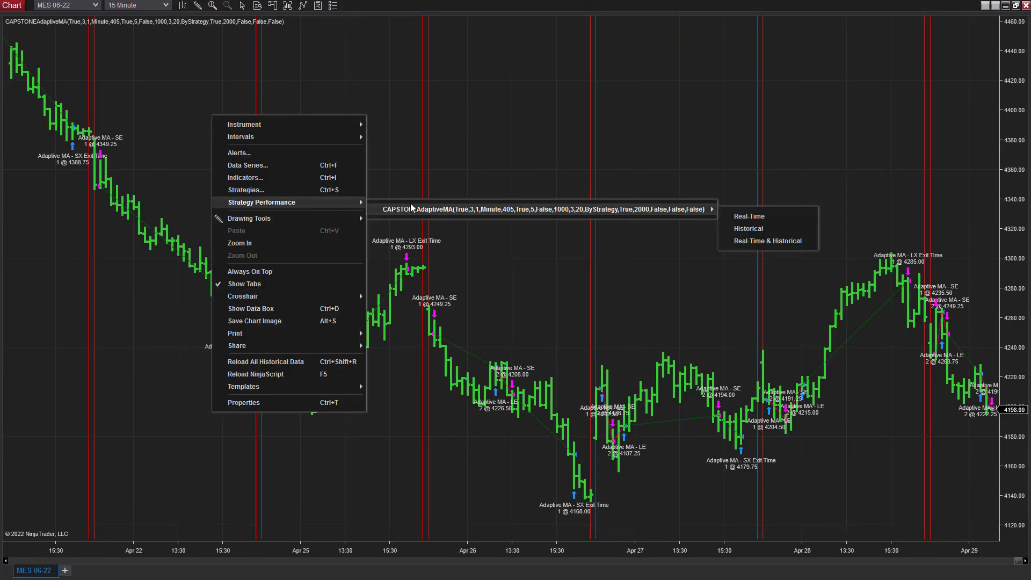
left_click(800, 238)
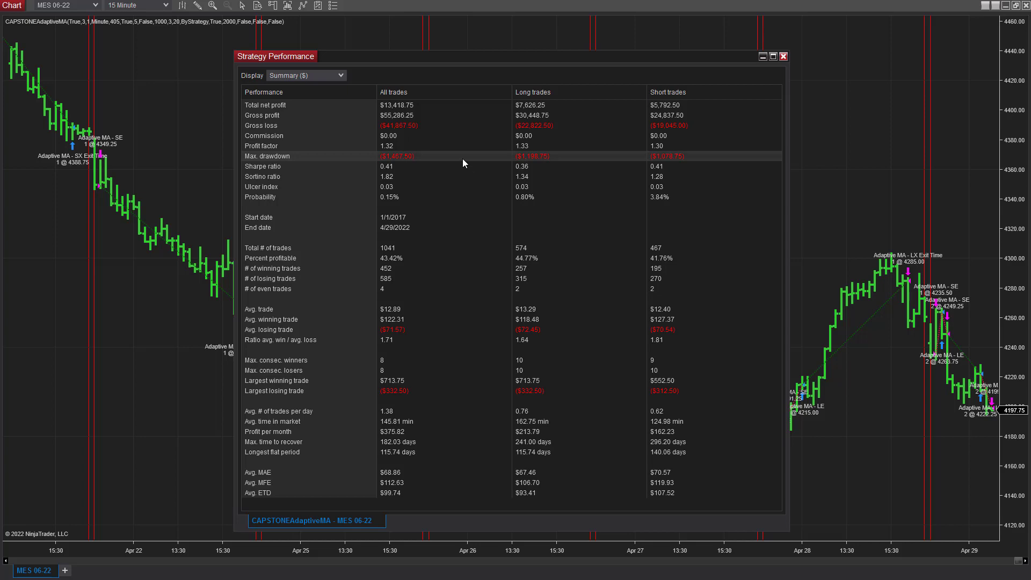
mouse_move(417, 166)
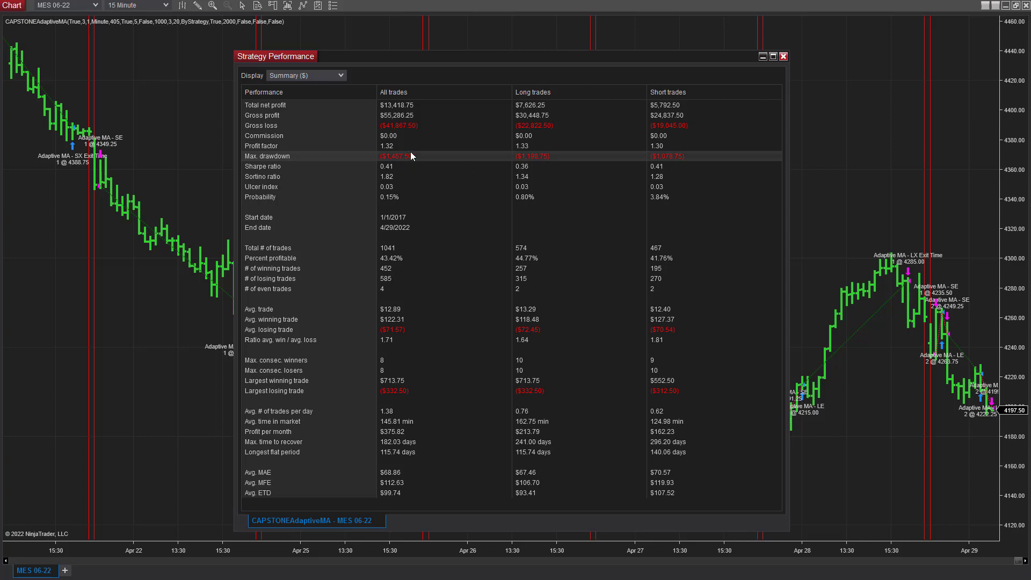
mouse_move(426, 126)
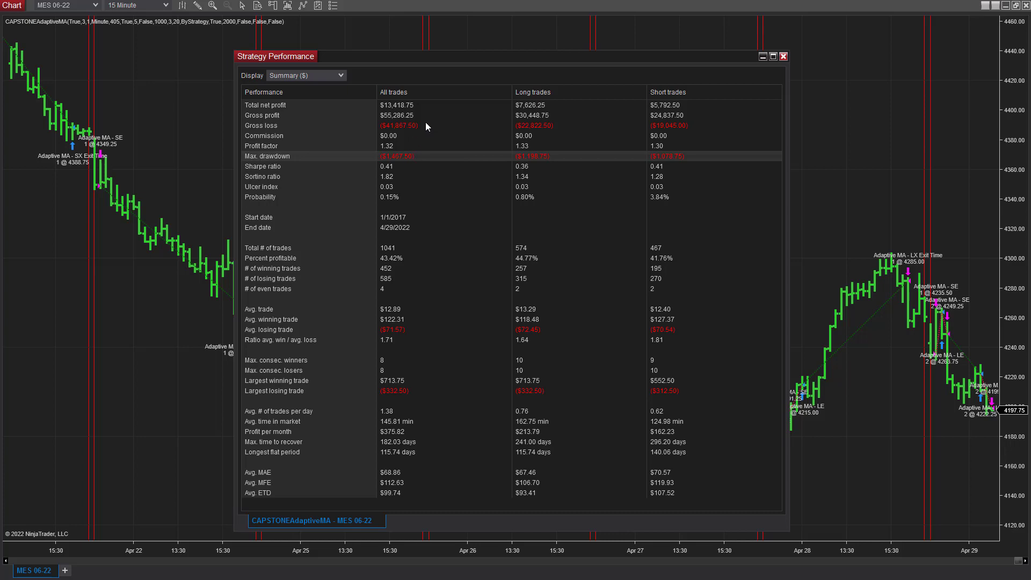
mouse_move(411, 105)
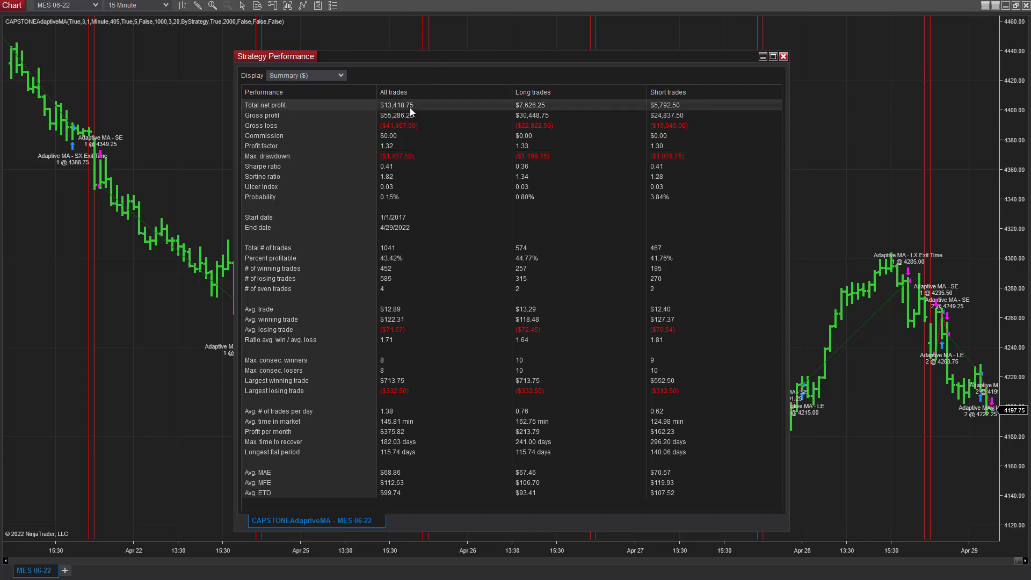
mouse_move(496, 62)
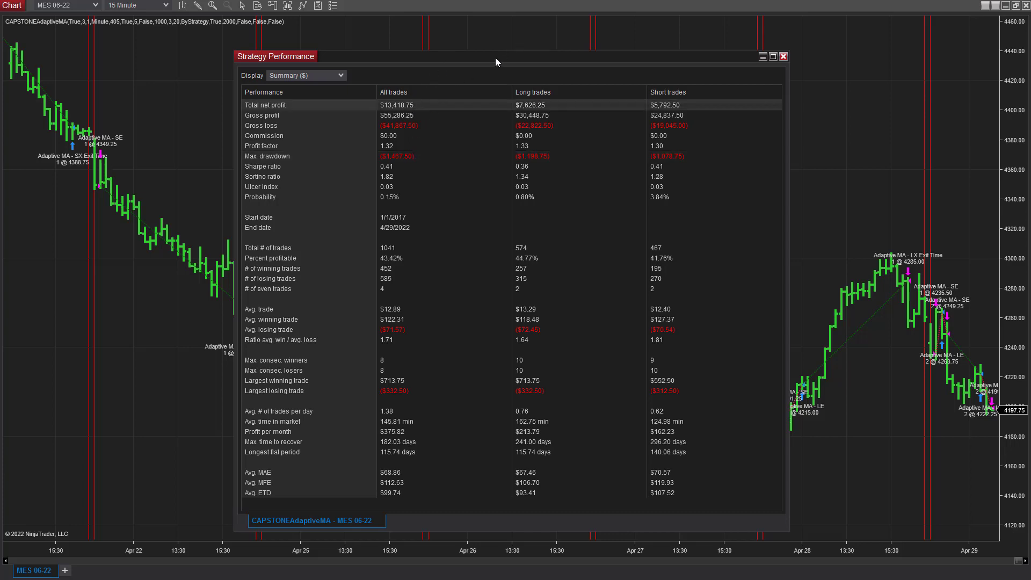
mouse_move(415, 106)
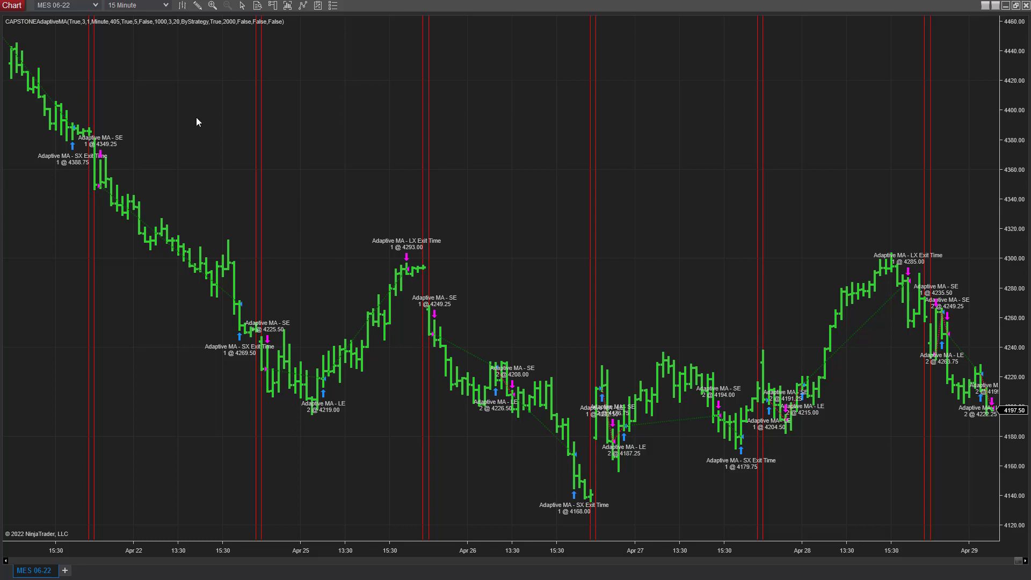
- Change the MES strategy's StpLsAmt to 200, enable it, and apply the settings
right_click(197, 122)
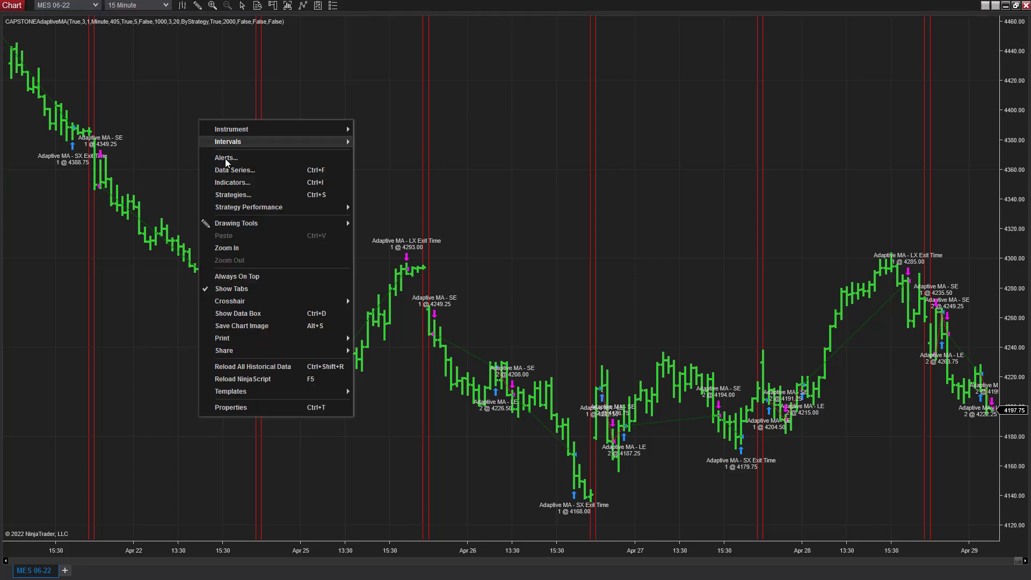
mouse_move(233, 194)
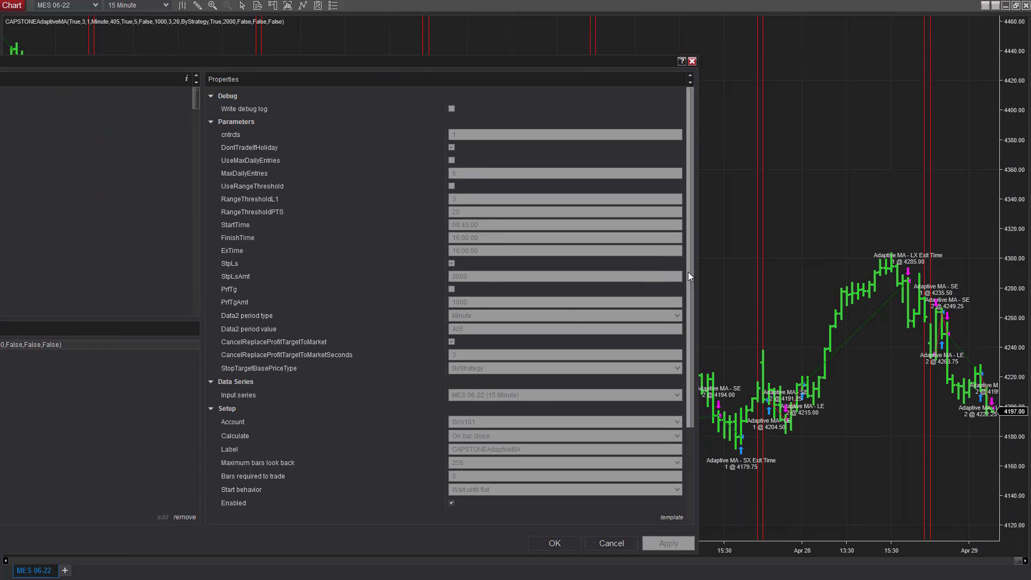
scroll("down", 3)
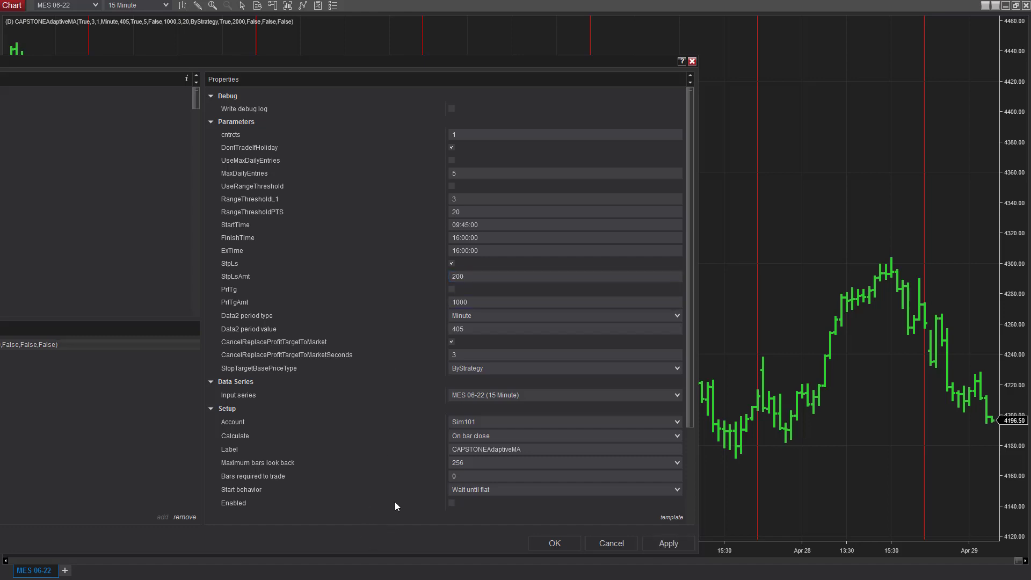
scroll("down", 3)
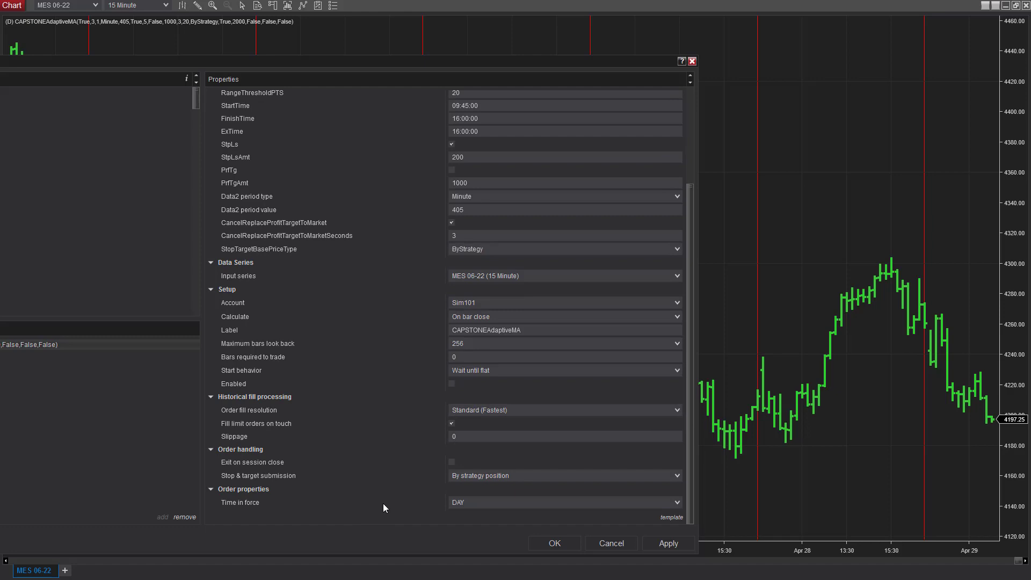
mouse_move(324, 445)
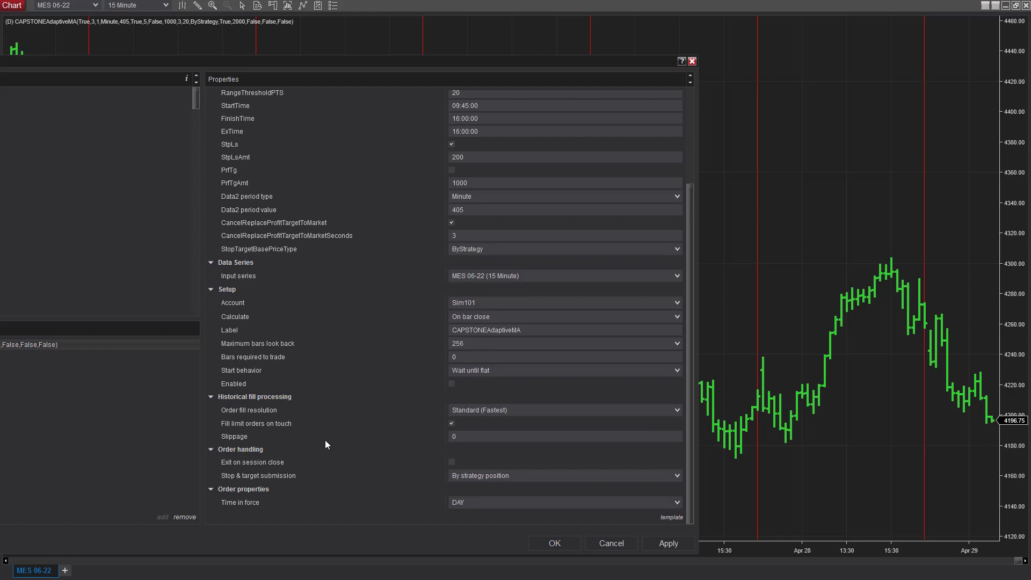
left_click(451, 384)
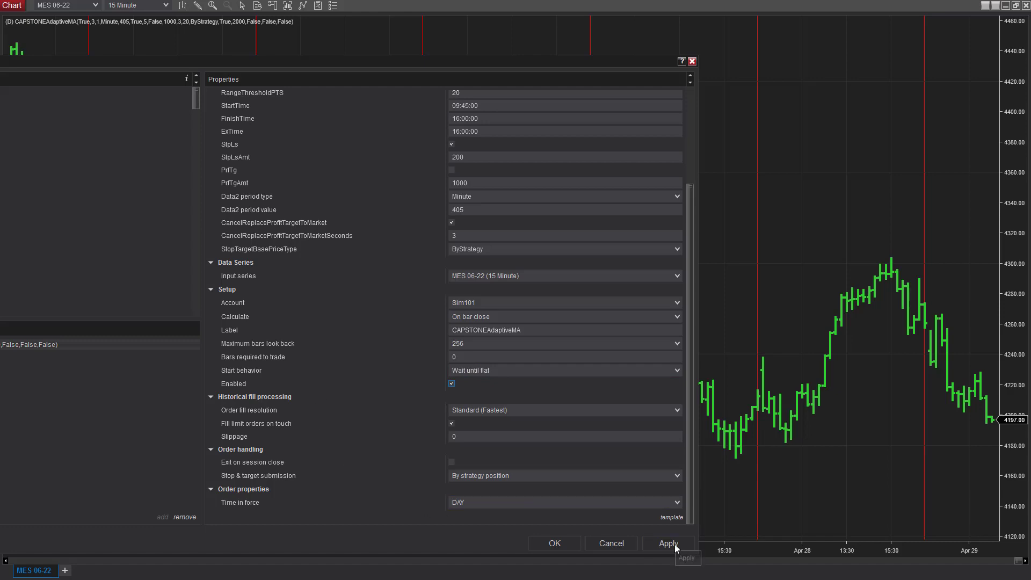
left_click(668, 543)
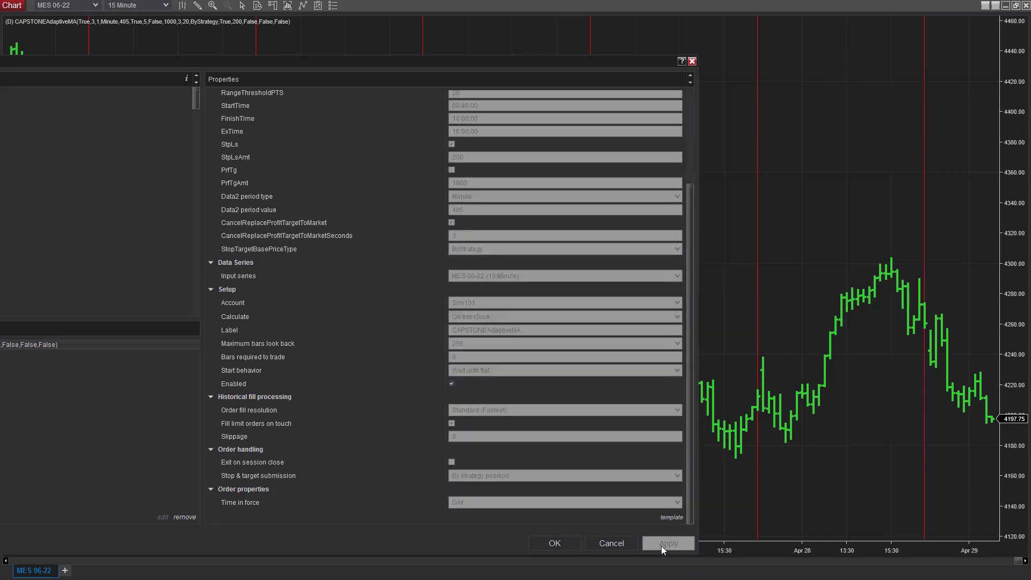
left_click(668, 543)
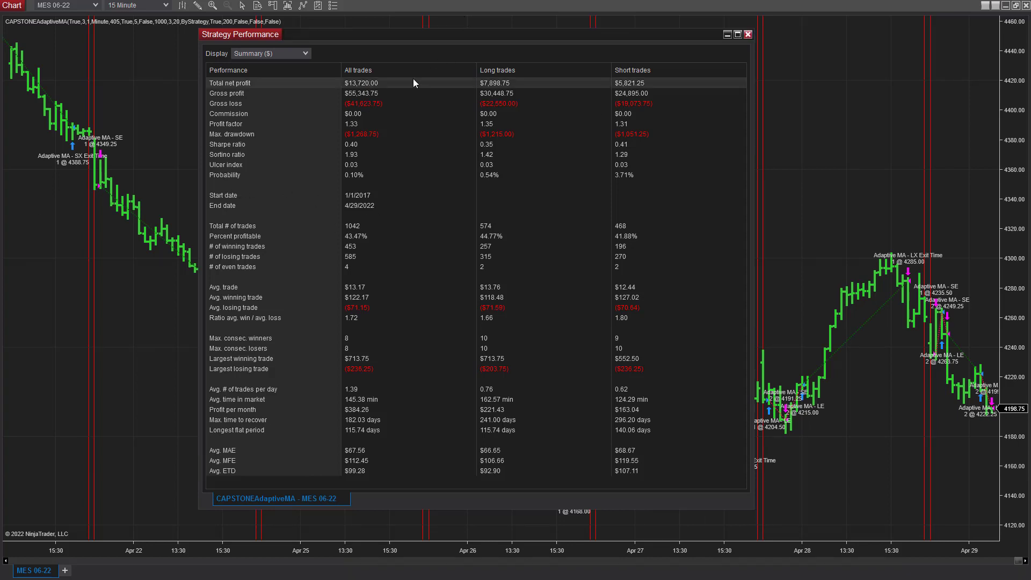
mouse_move(379, 201)
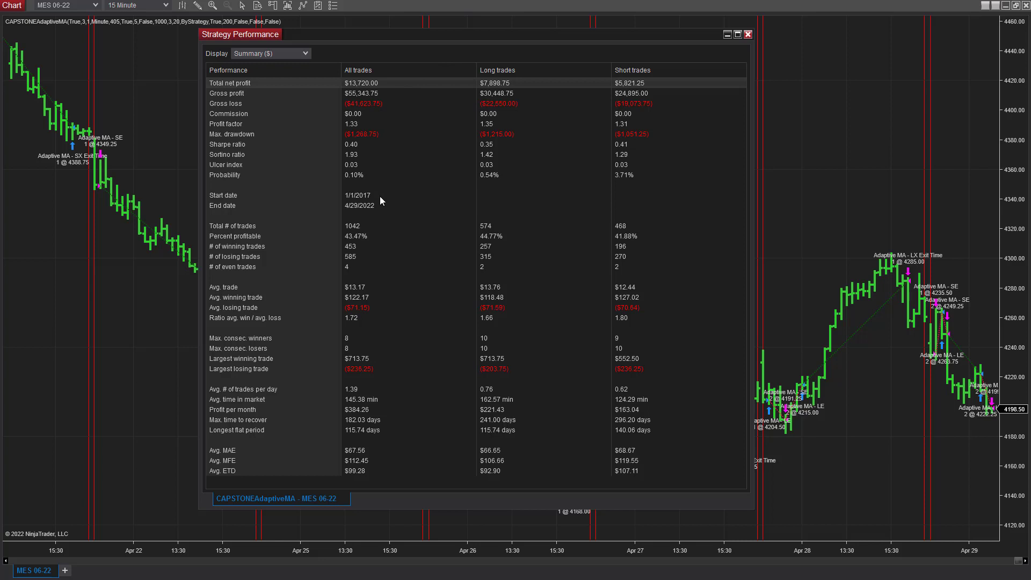
- Switch the Strategy Performance display to Analysis and enlarge the window
left_click(270, 53)
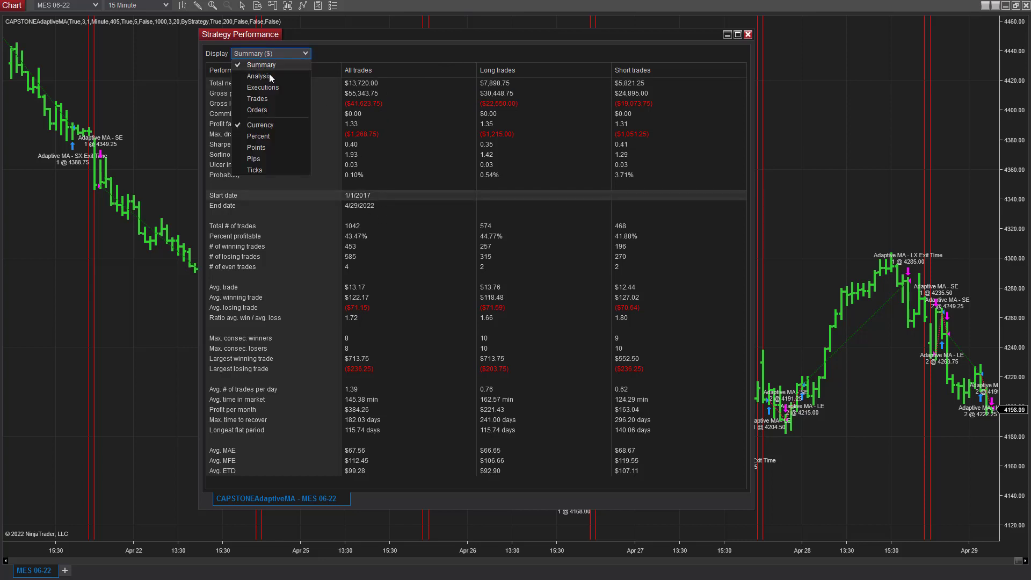
left_click(260, 76)
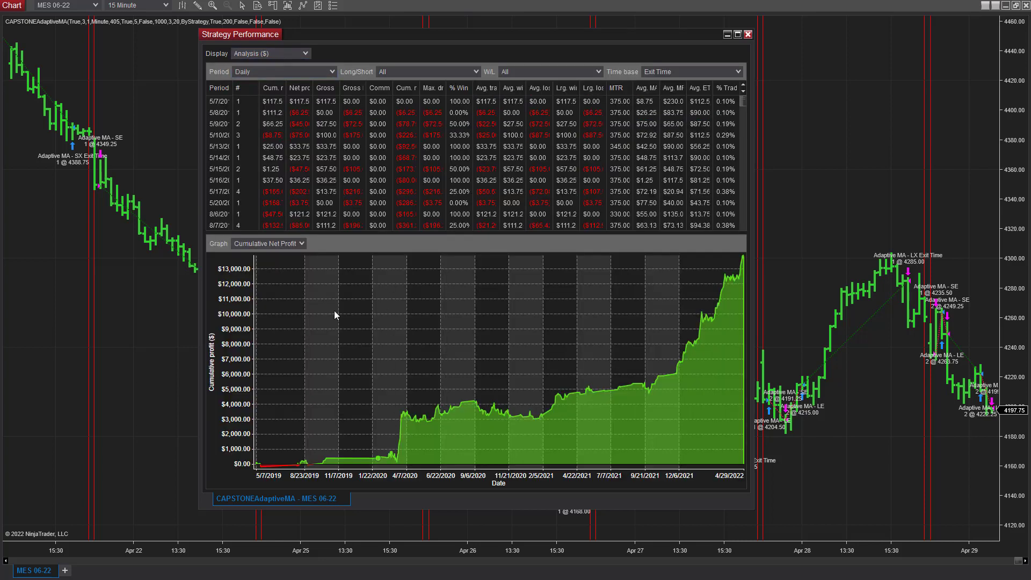
left_click_drag(240, 34, 36, 4)
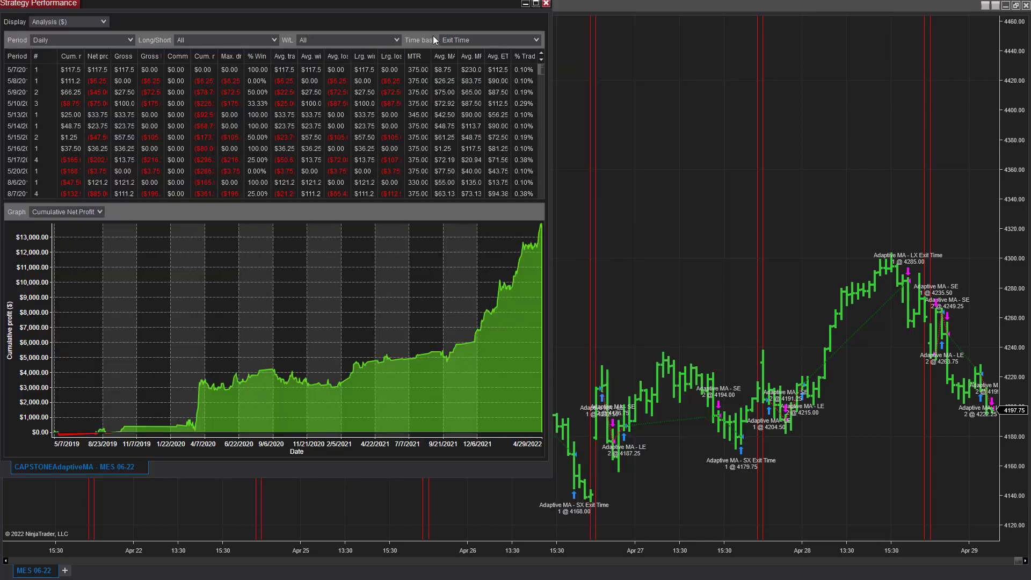
- Group the analysis by Yearly period, then return to Daily
left_click(81, 39)
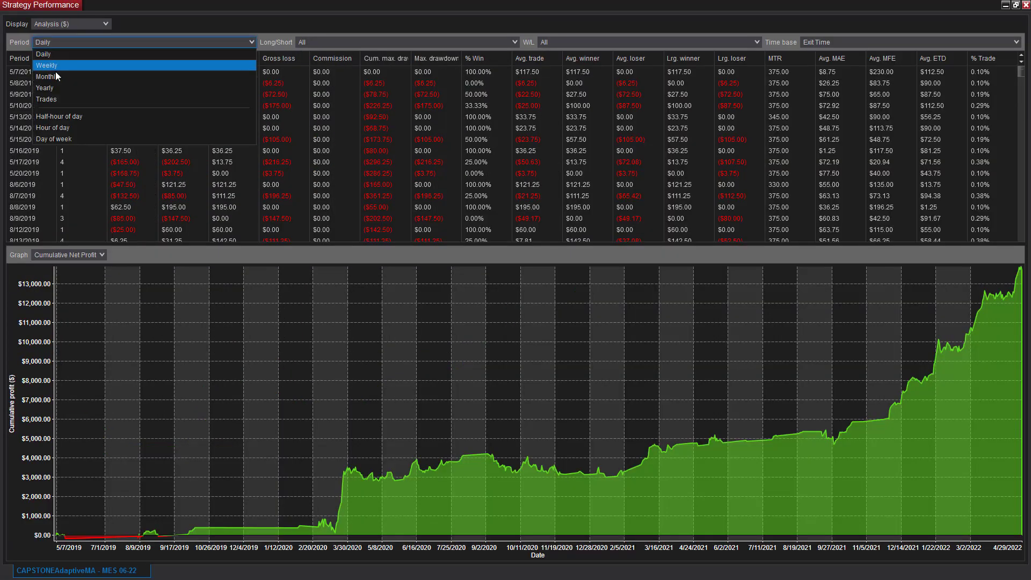
left_click(44, 87)
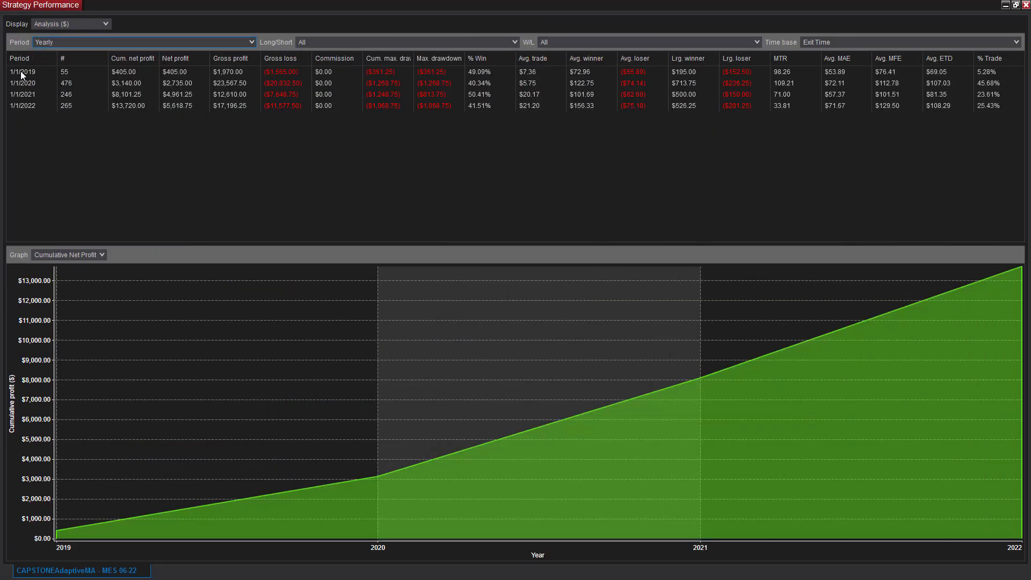
mouse_move(125, 71)
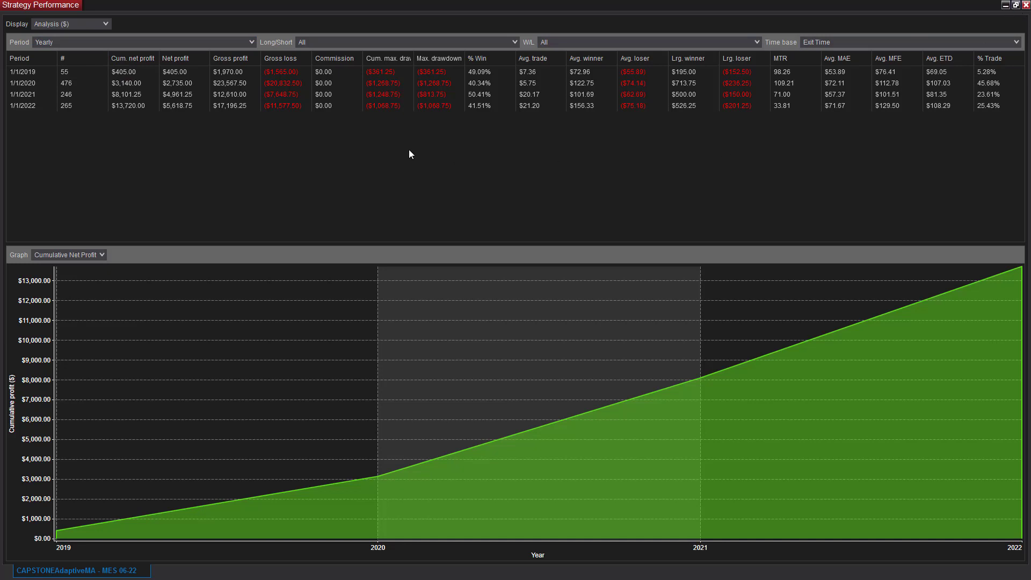
mouse_move(734, 158)
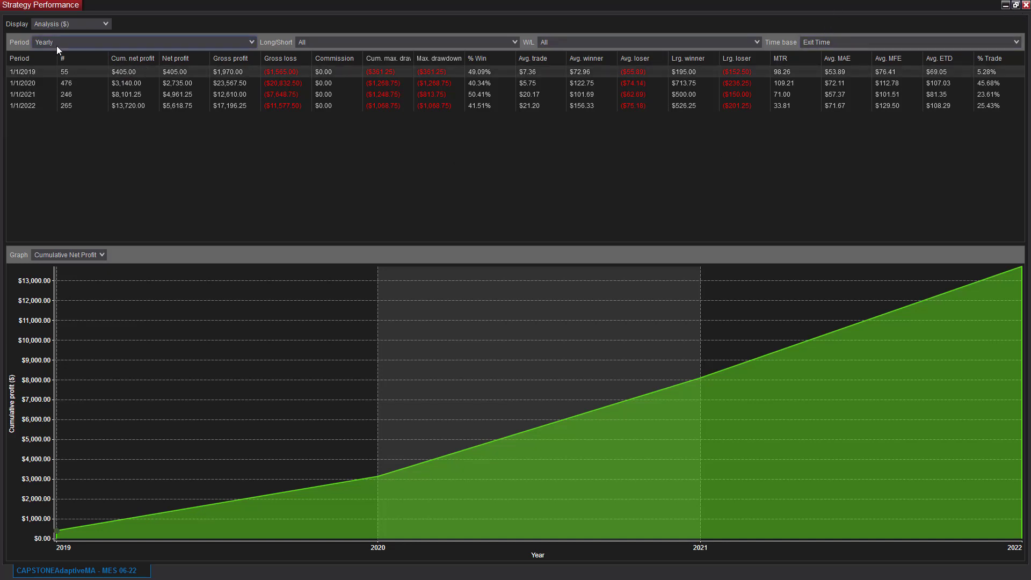
left_click(142, 41)
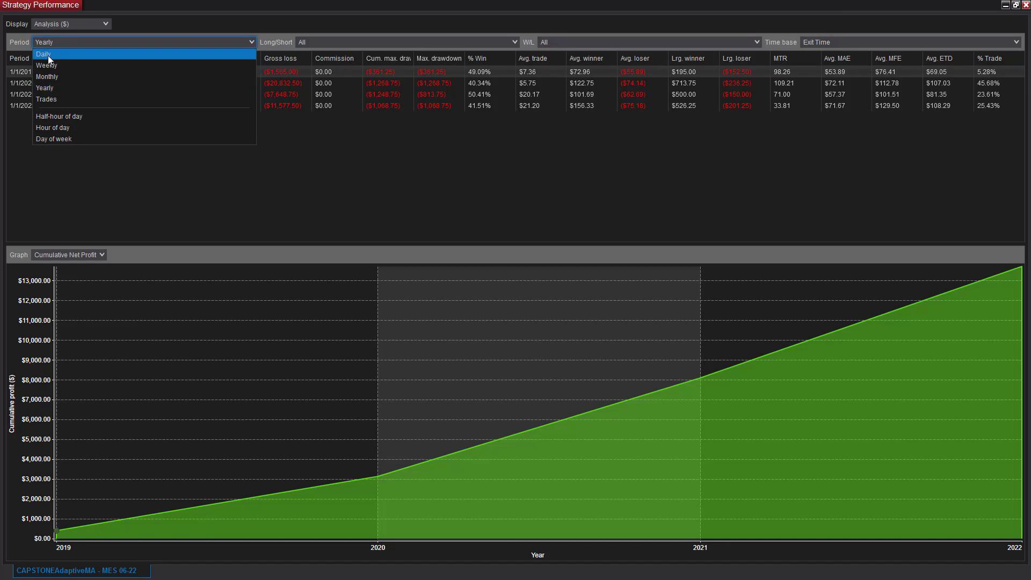
left_click(44, 53)
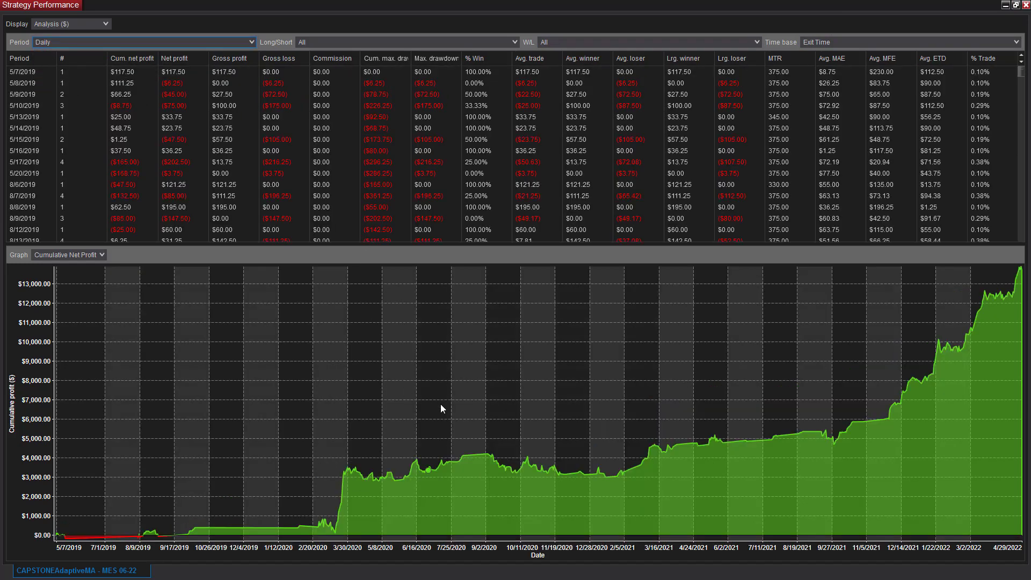
mouse_move(386, 252)
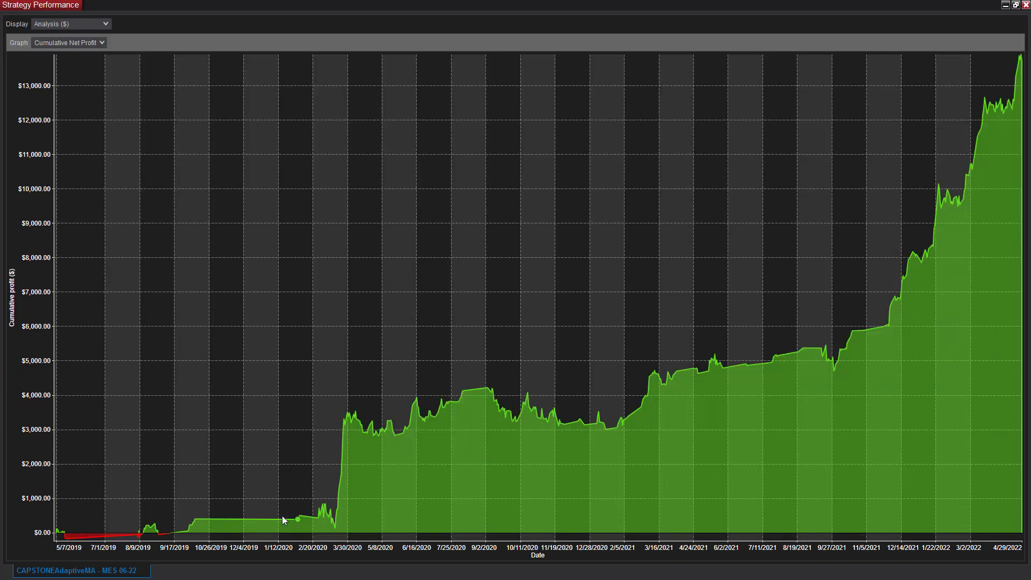
mouse_move(125, 526)
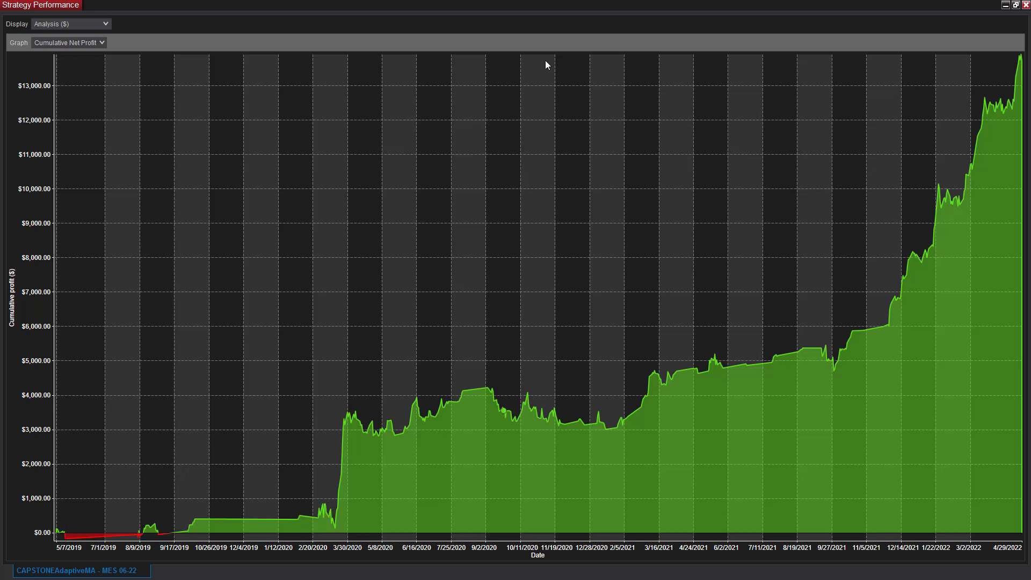
mouse_move(655, 5)
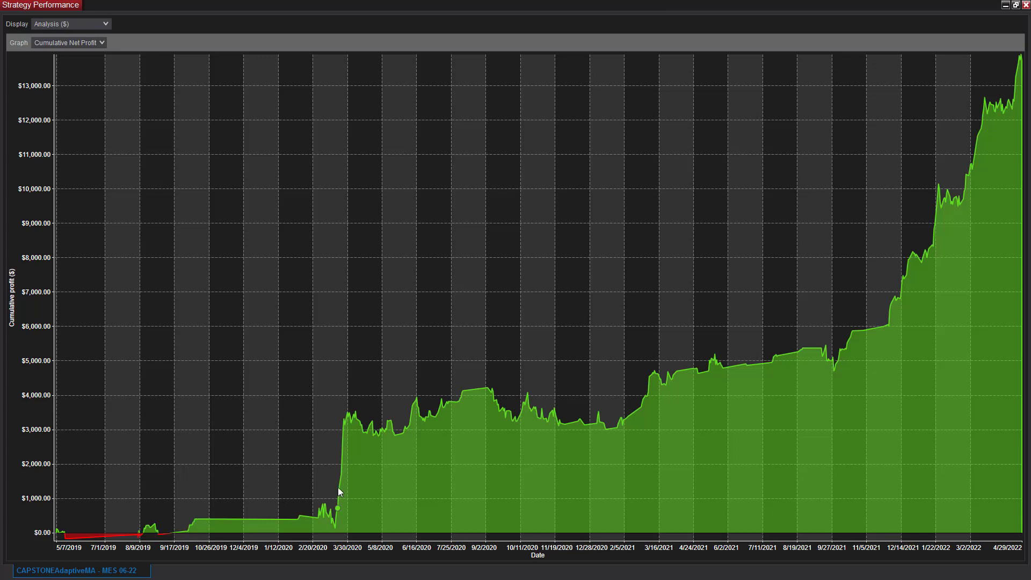
mouse_move(483, 164)
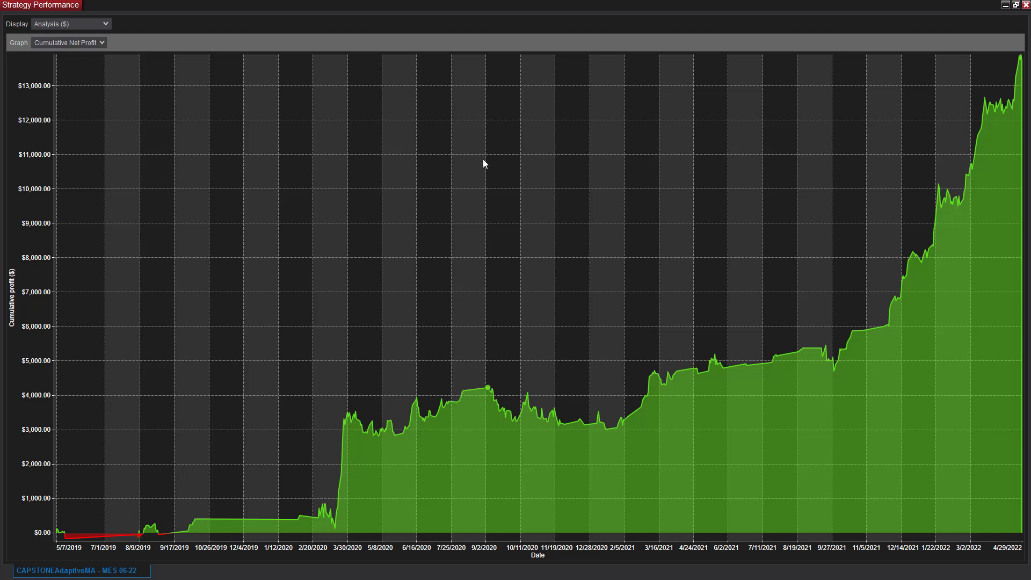
mouse_move(16, 461)
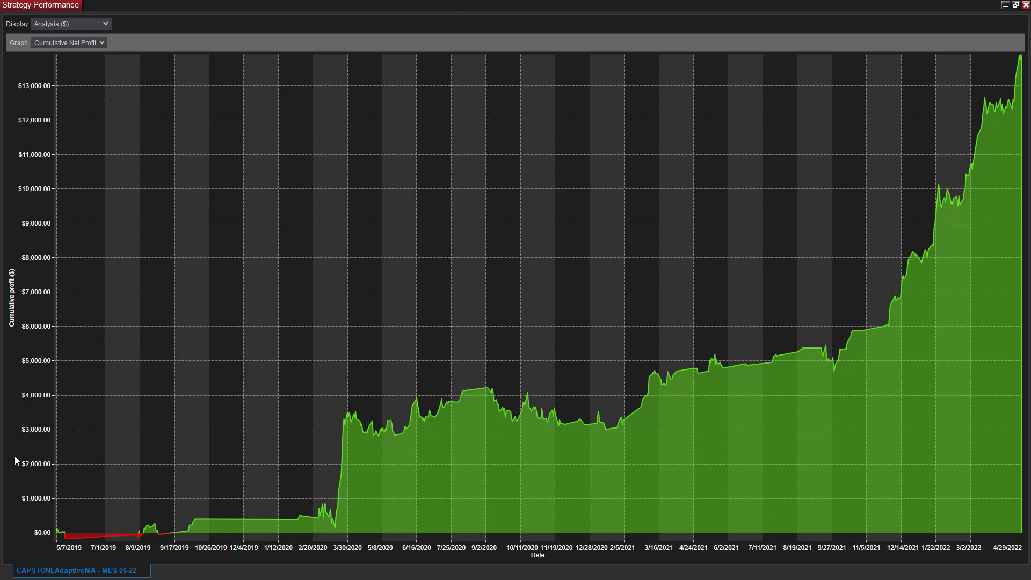
mouse_move(329, 300)
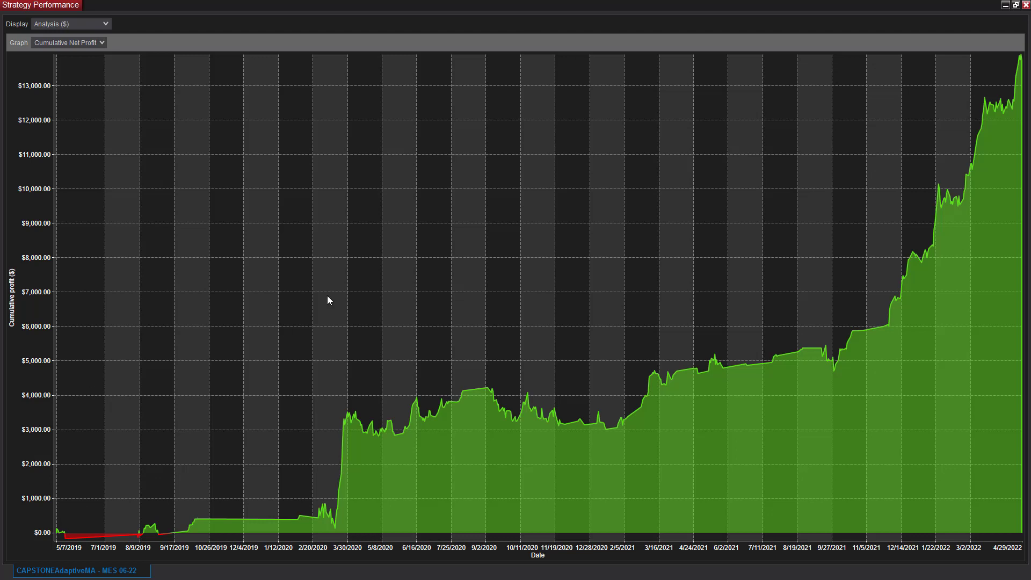
mouse_move(532, 9)
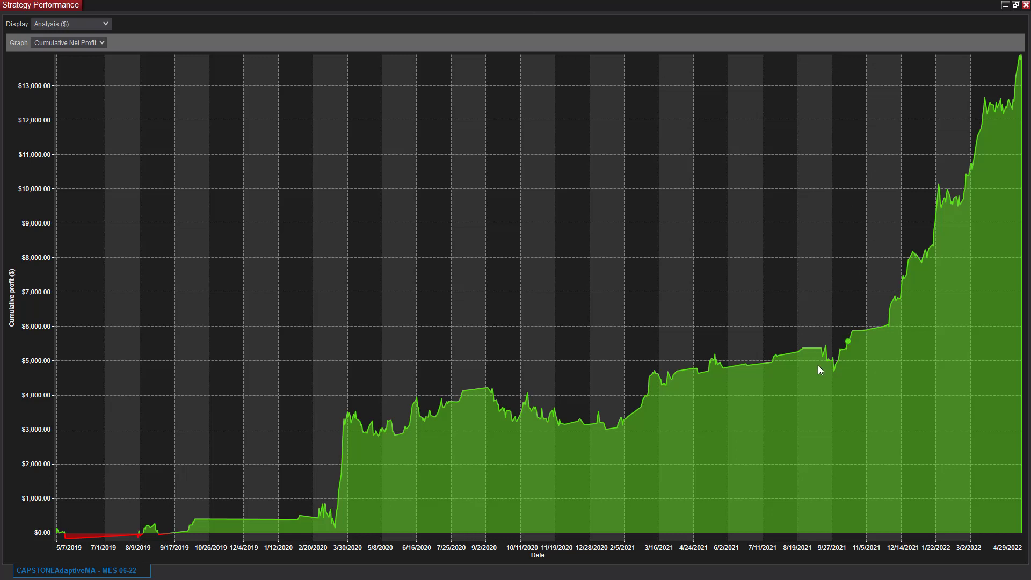
mouse_move(768, 418)
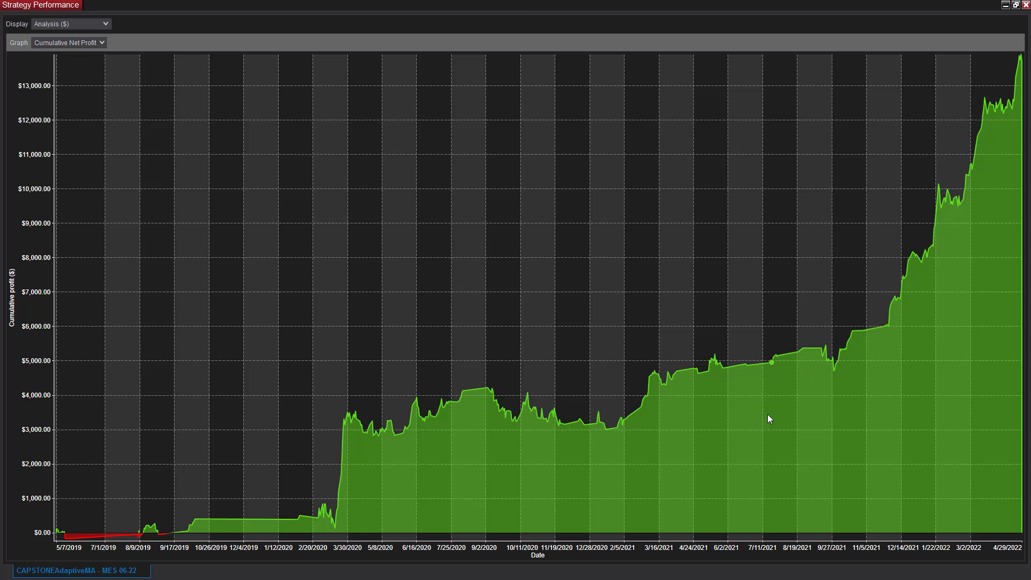